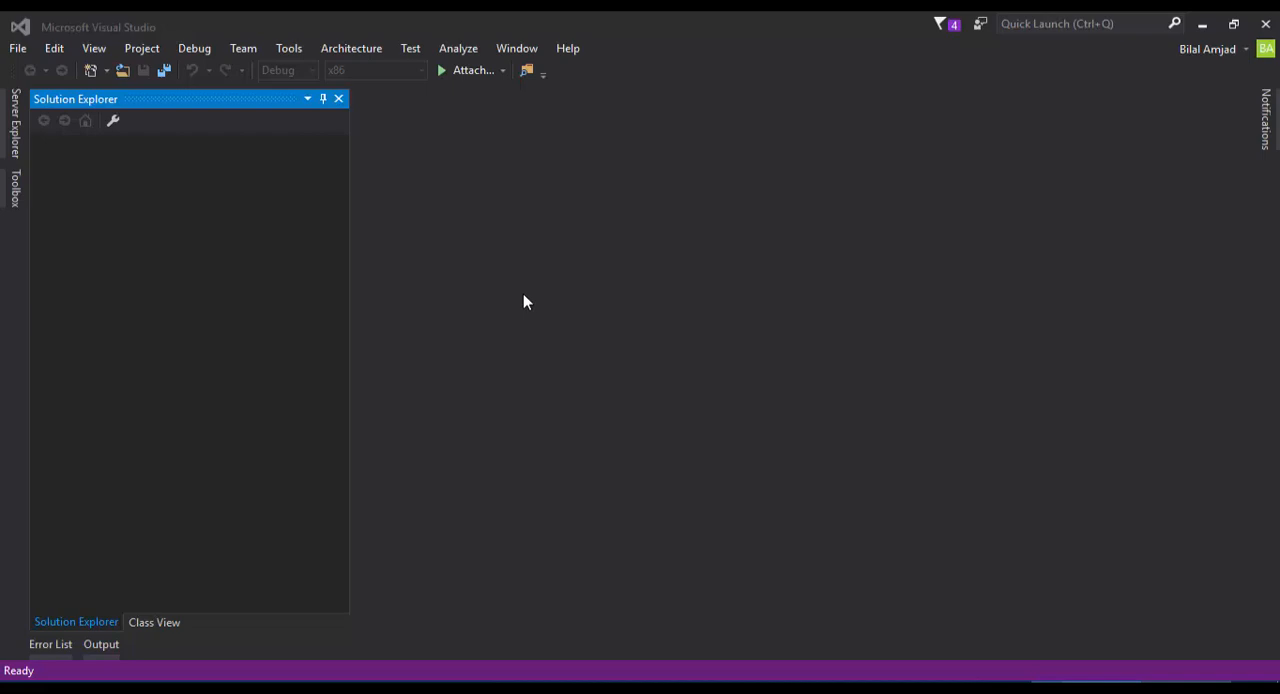
mouse_move(504, 286)
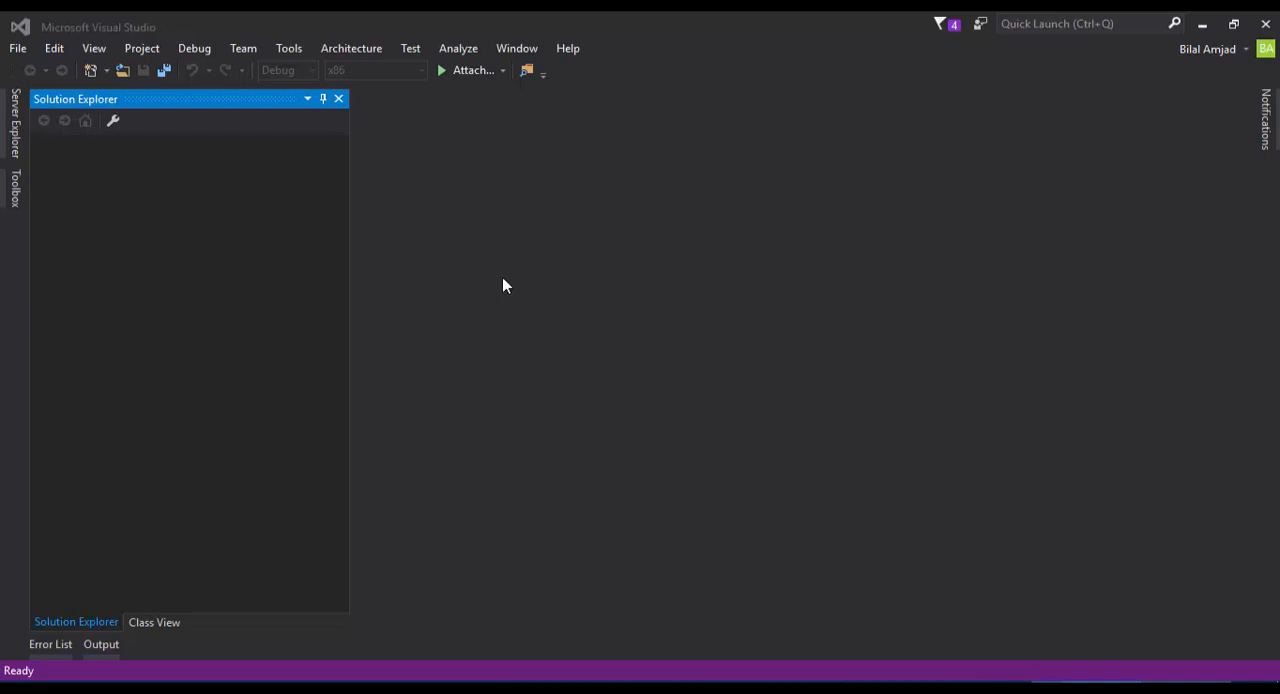
- Create a Visual C# Universal Blank App project named xyzProject from the New Project dialog
click(16, 48)
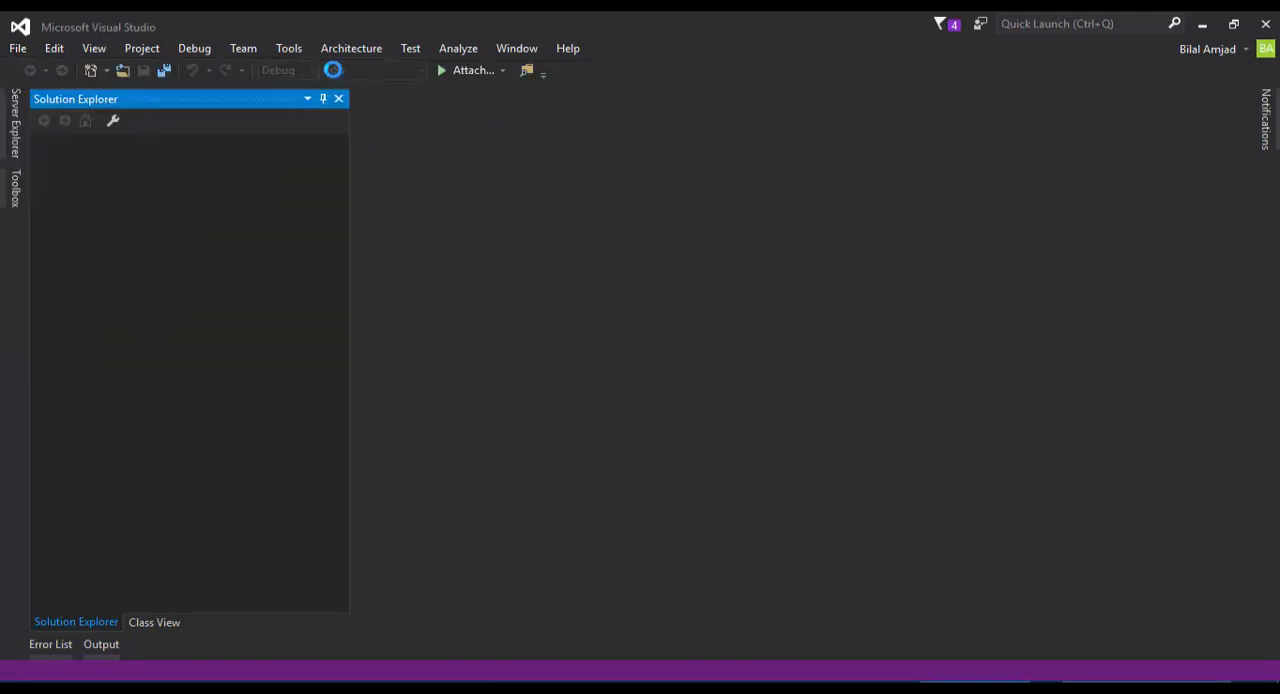
click(16, 48)
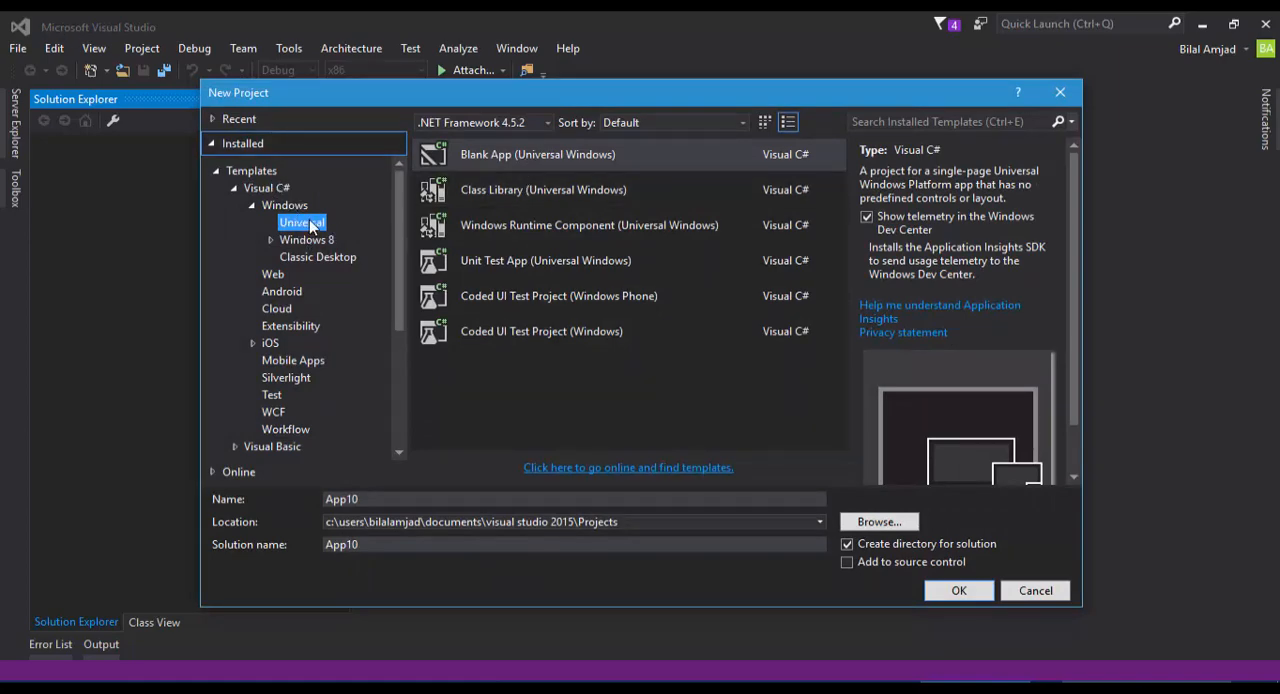
click(536, 154)
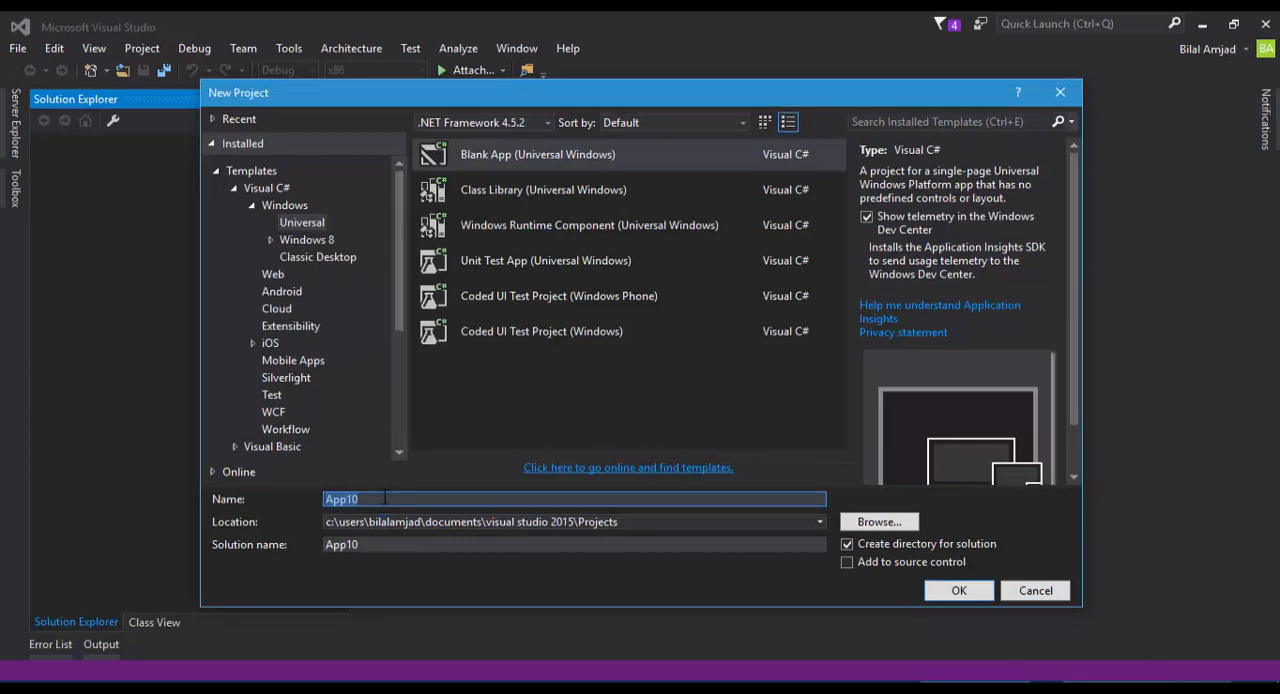
text(xyzPr)
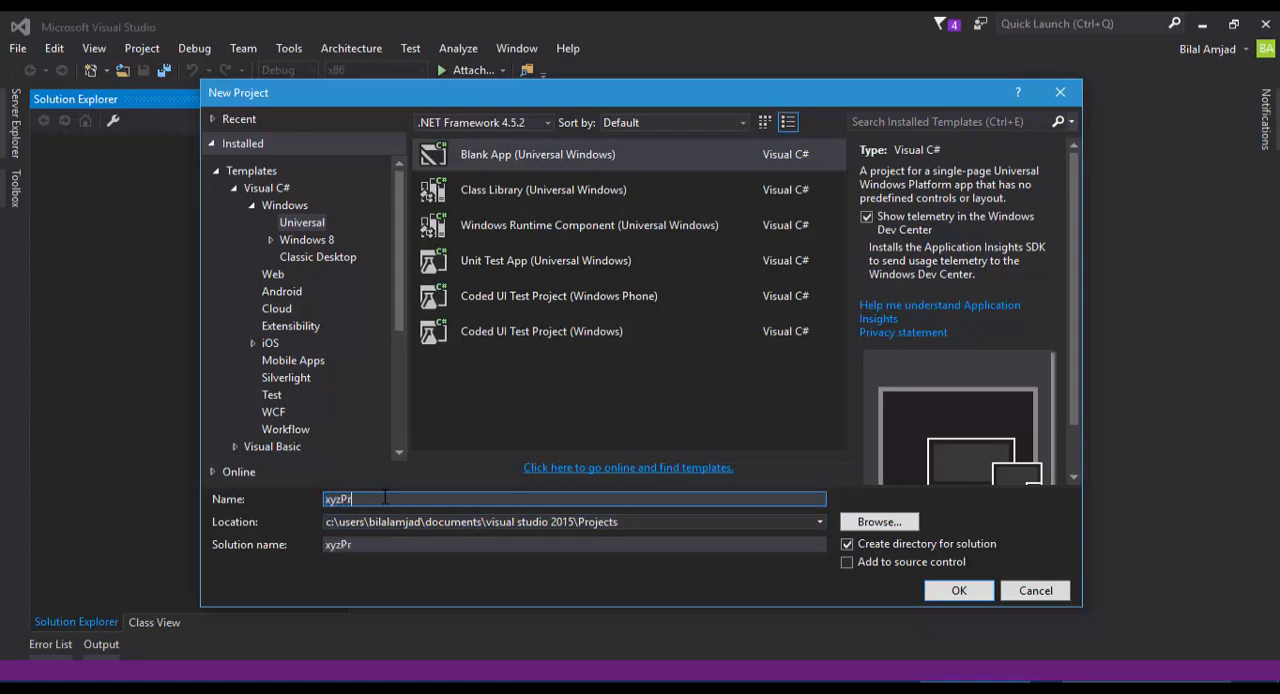
text(o)
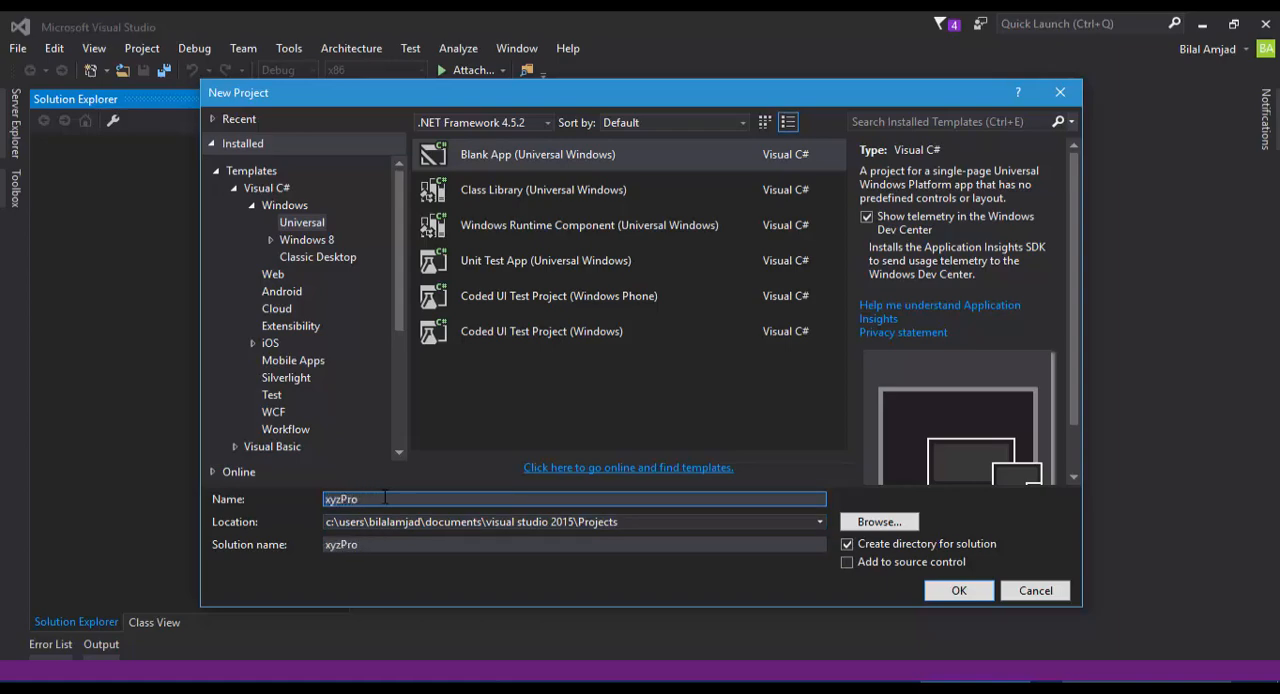
click(956, 590)
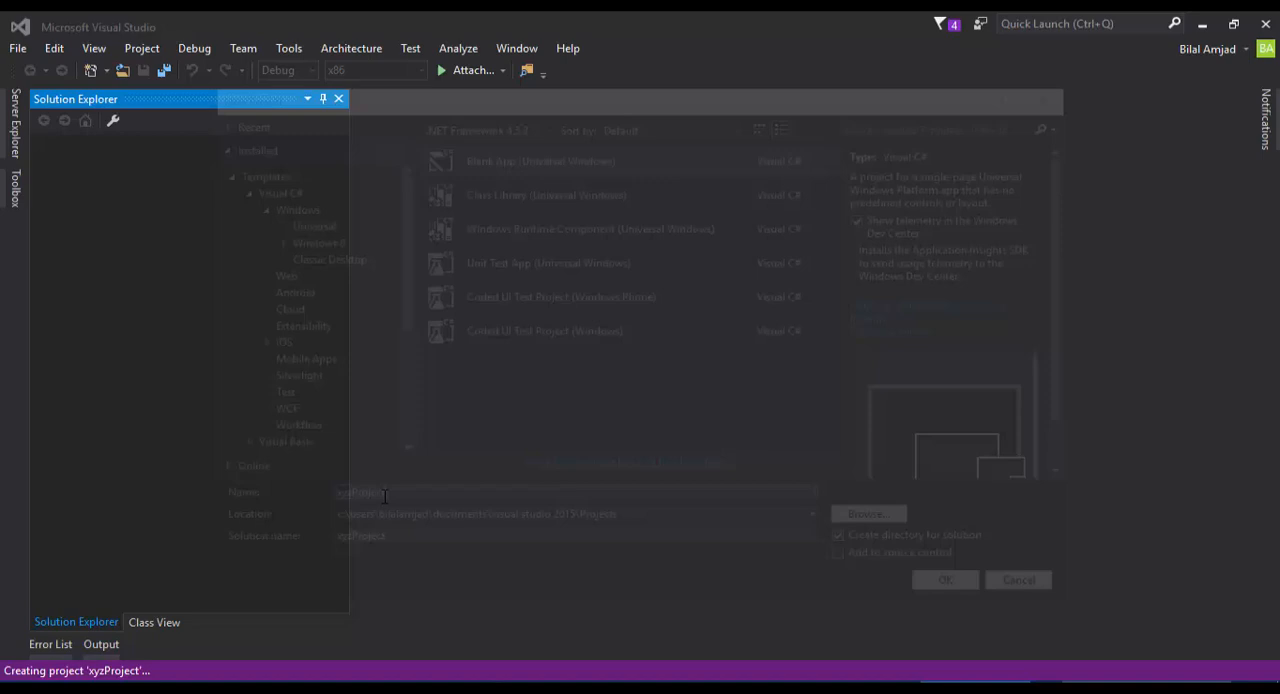
- Let the solution load, collapse the Assets folder and select MainPage.xaml in Solution Explorer
click(944, 580)
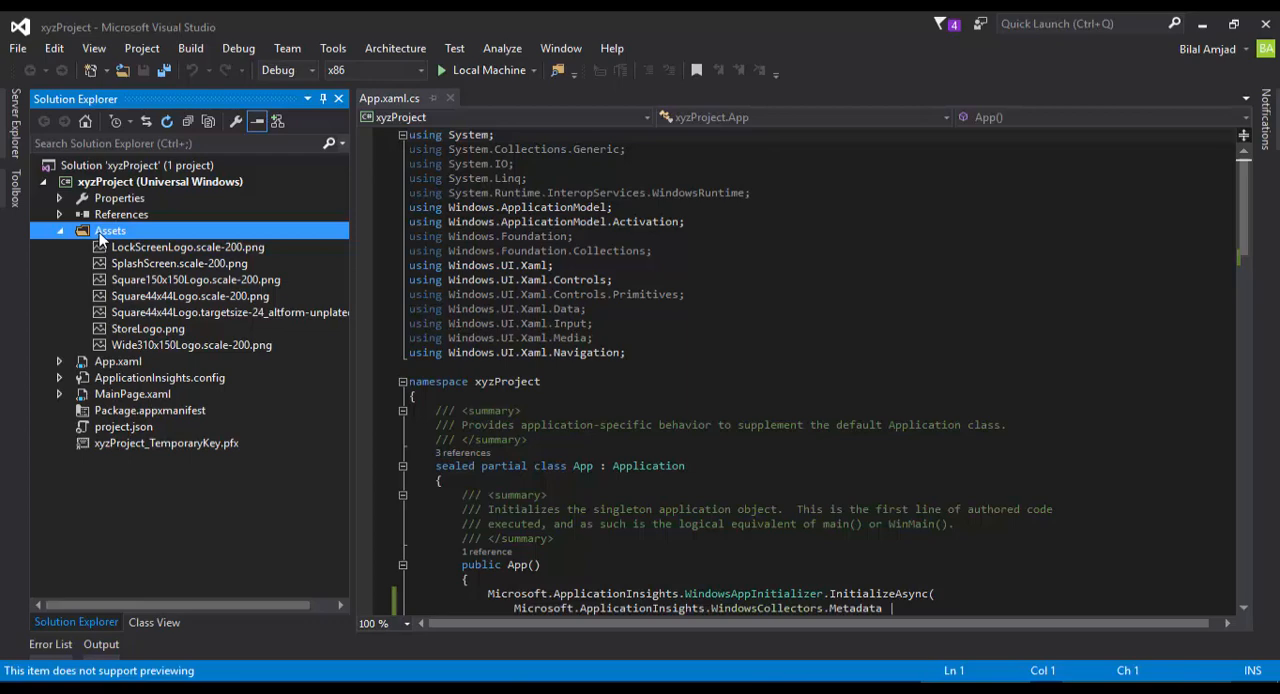
mouse_move(100, 238)
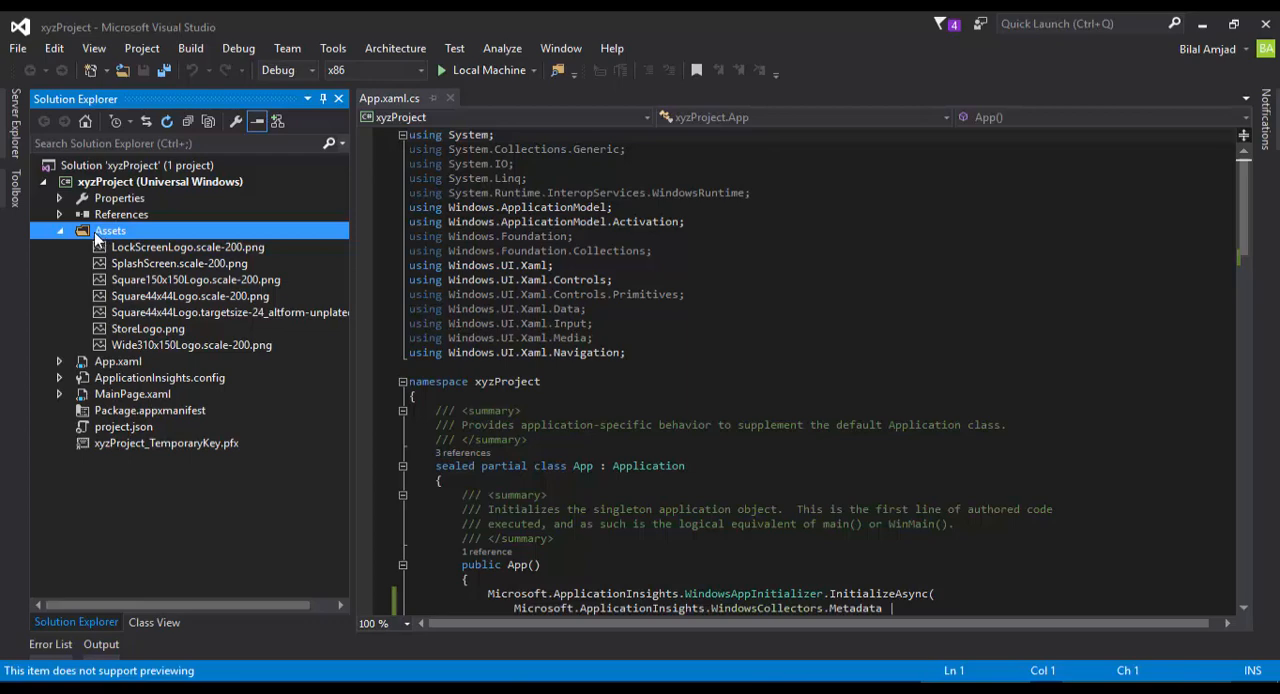
mouse_move(112, 240)
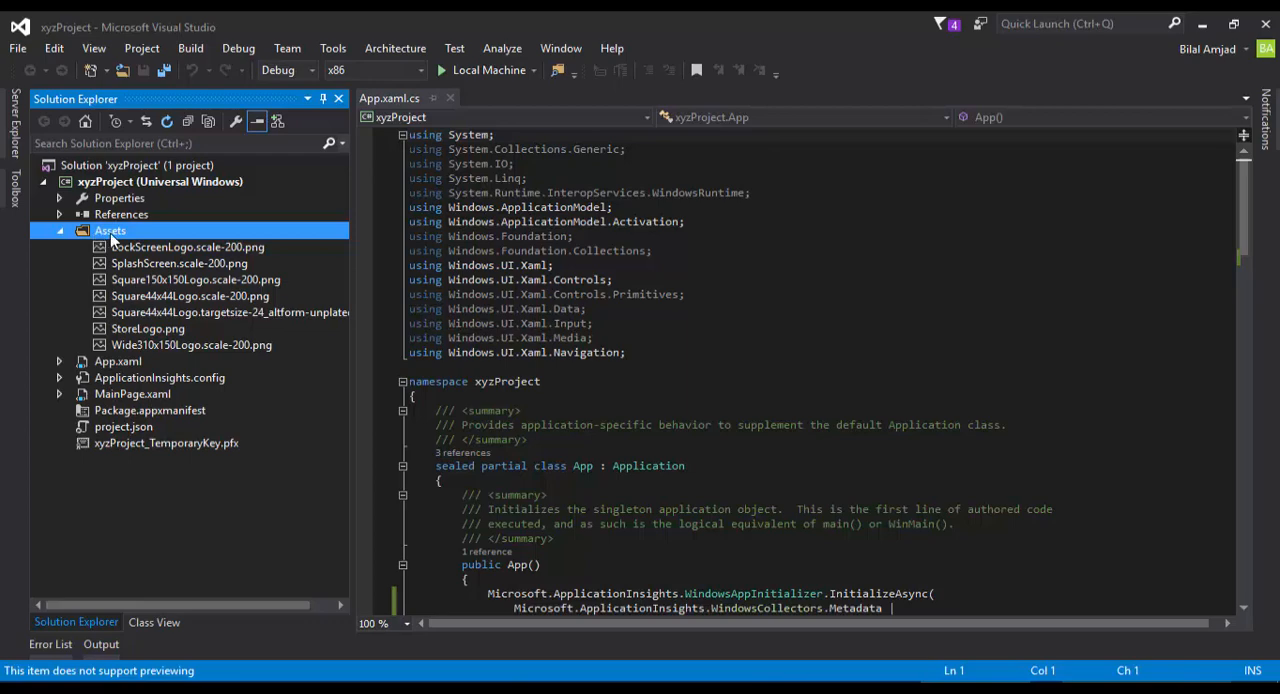
mouse_move(100, 236)
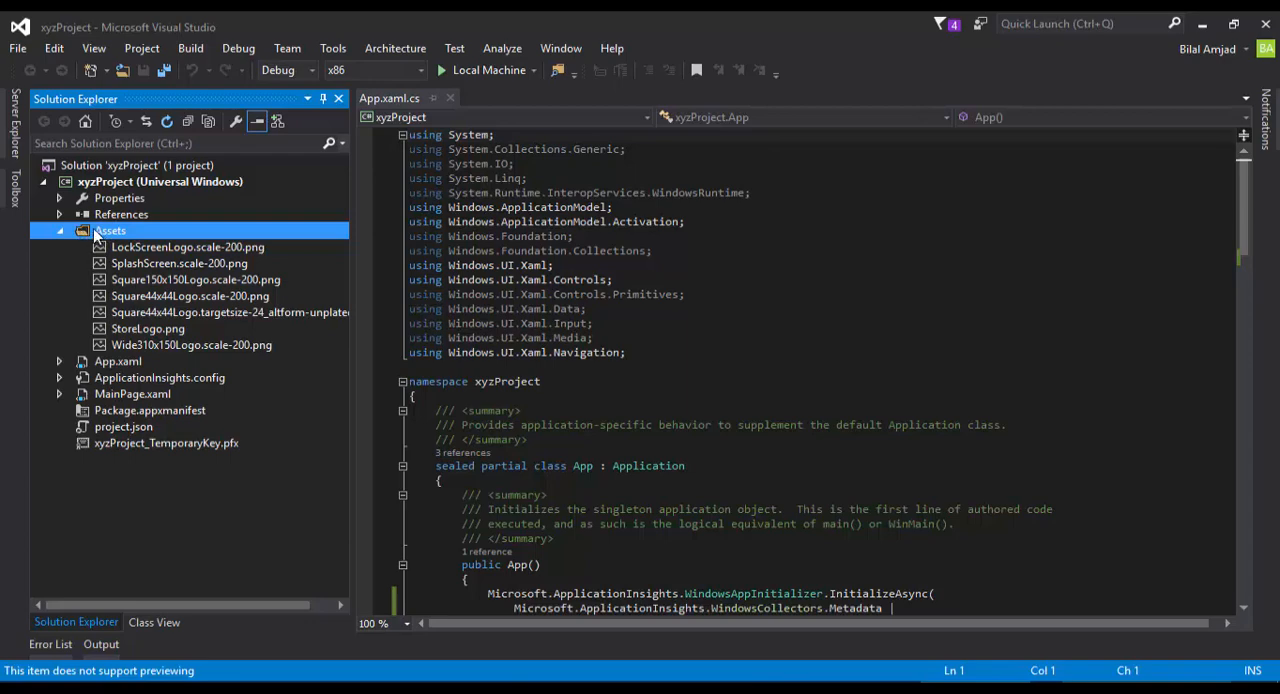
click(60, 230)
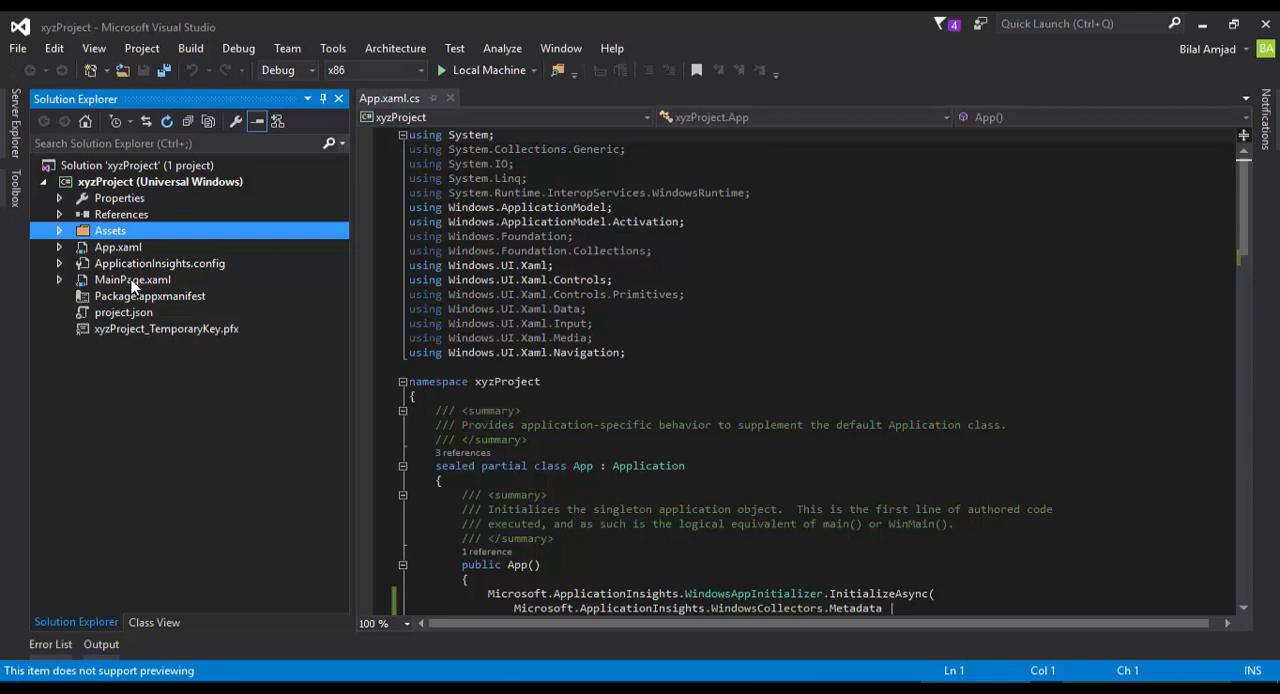
click(132, 280)
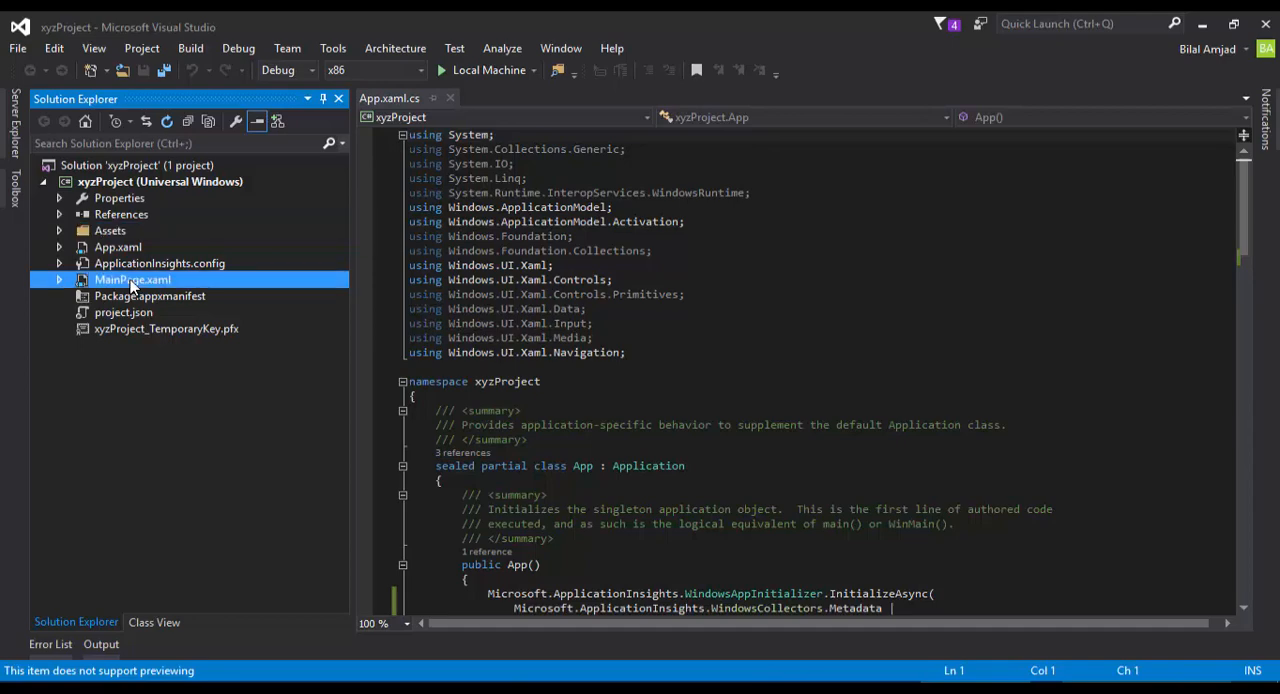
- Open MainPage.xaml in the designer and keep the 5" Phone (1920x1080) preview device
double_click(132, 280)
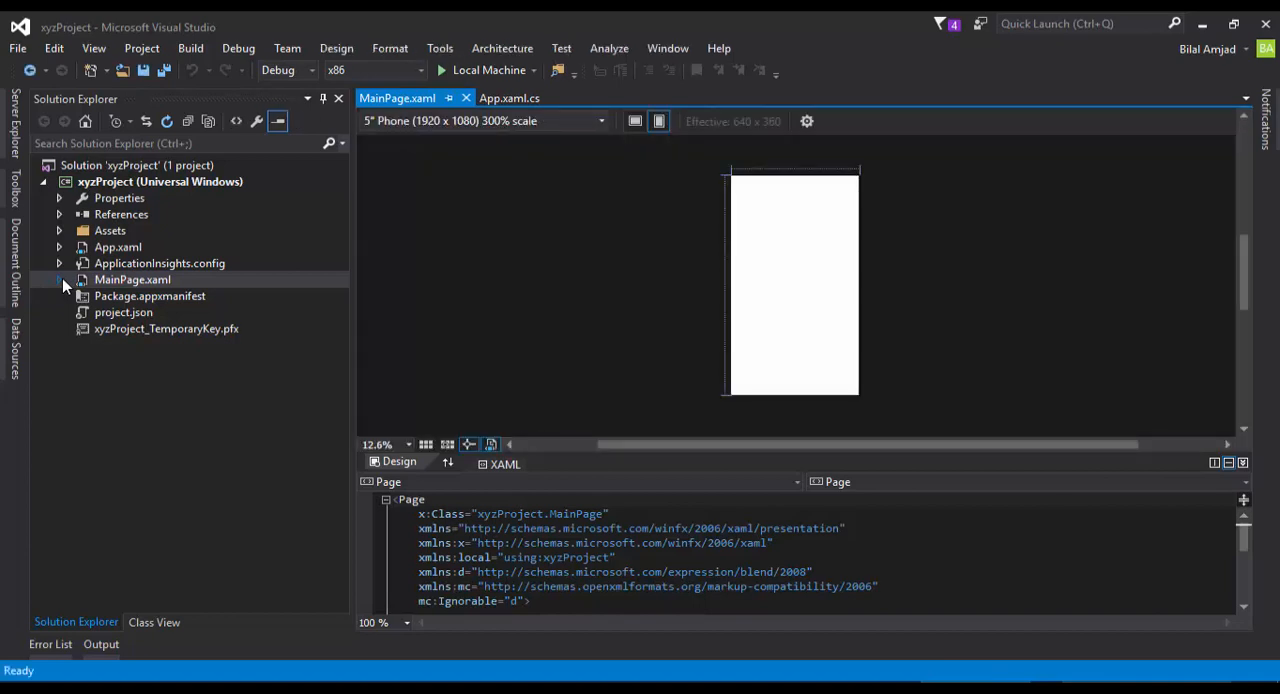
mouse_move(316, 238)
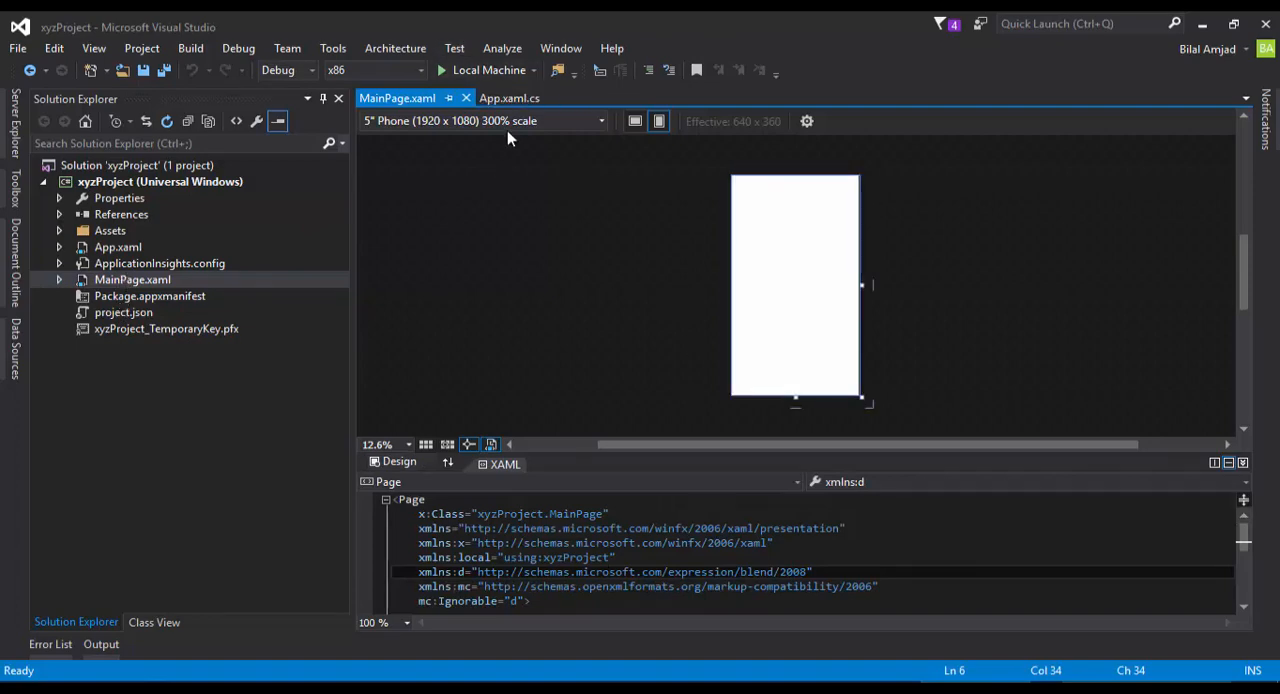
click(484, 120)
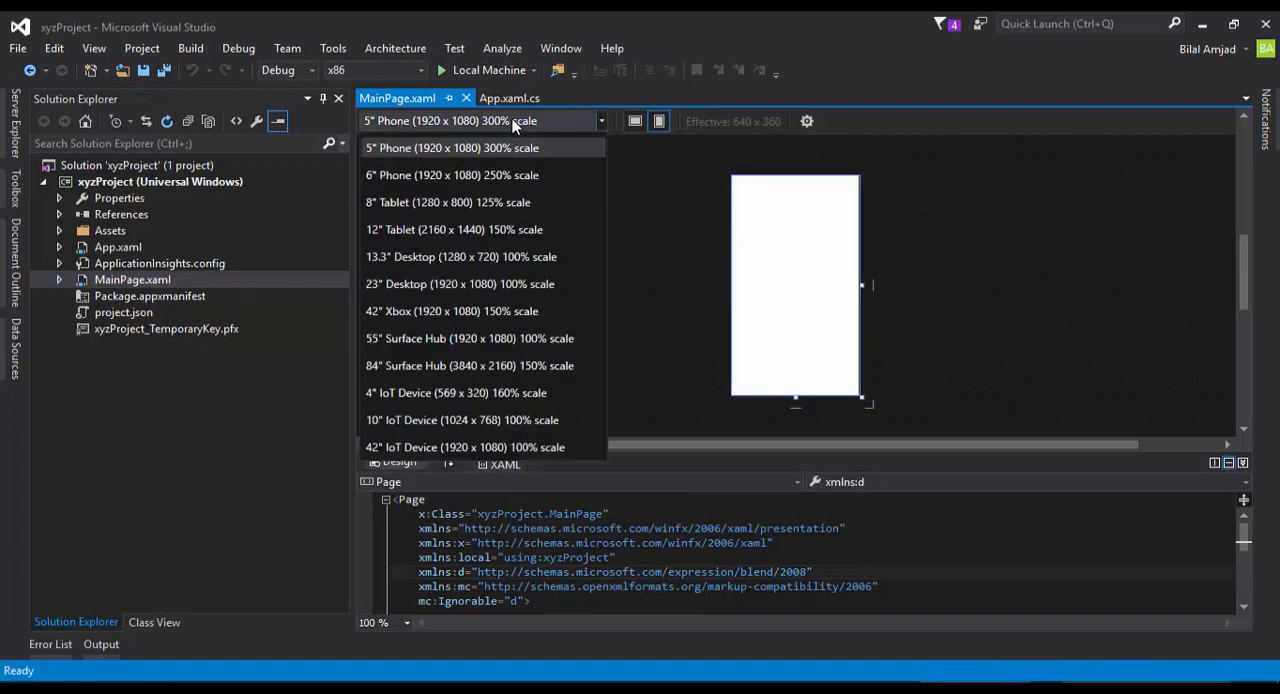
mouse_move(484, 312)
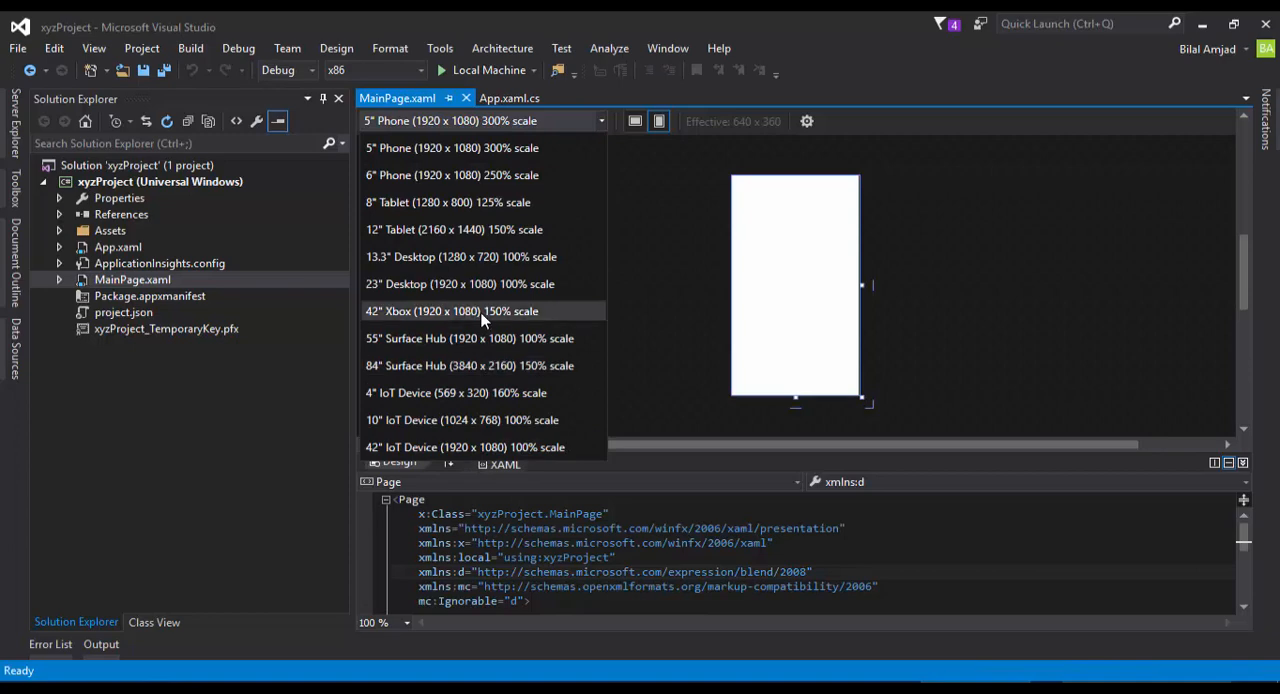
mouse_move(488, 312)
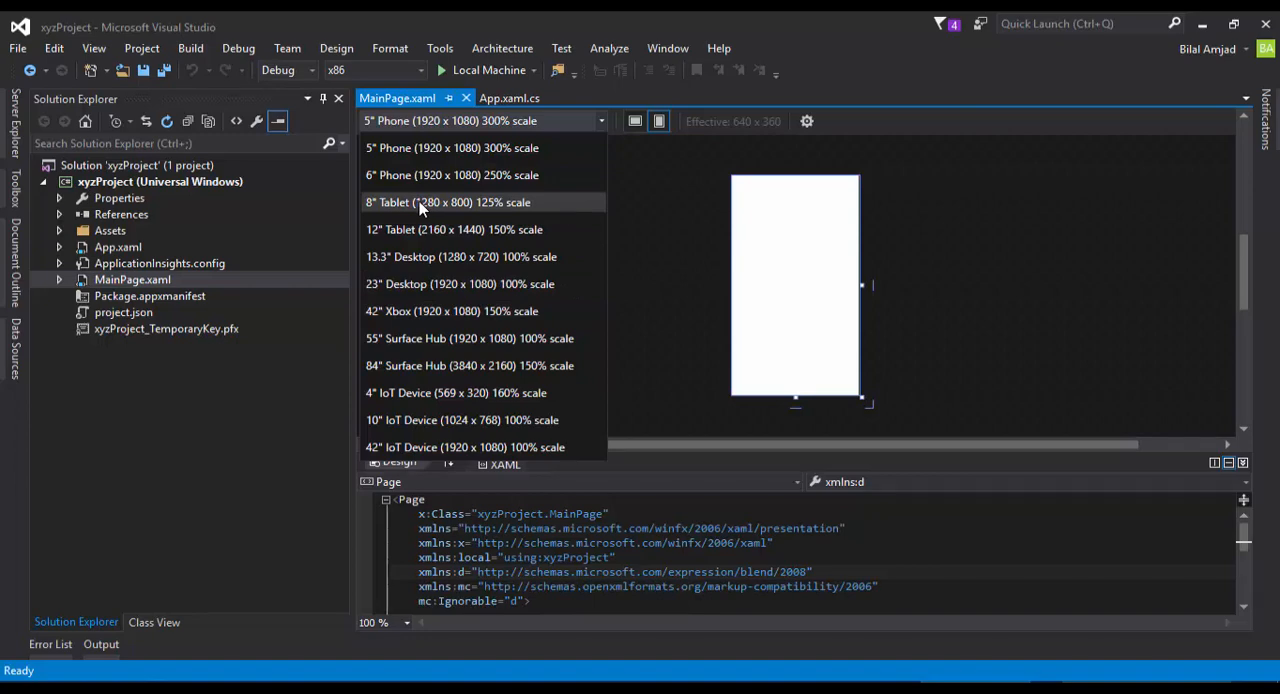
mouse_move(420, 176)
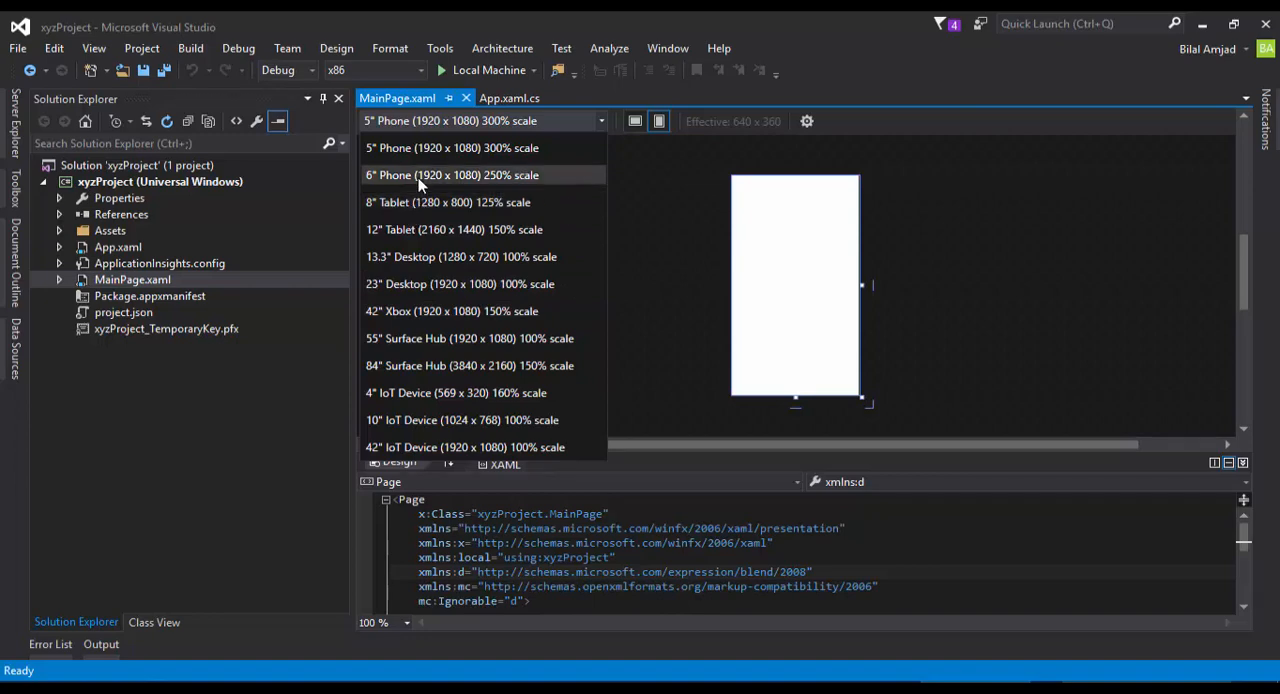
mouse_move(414, 228)
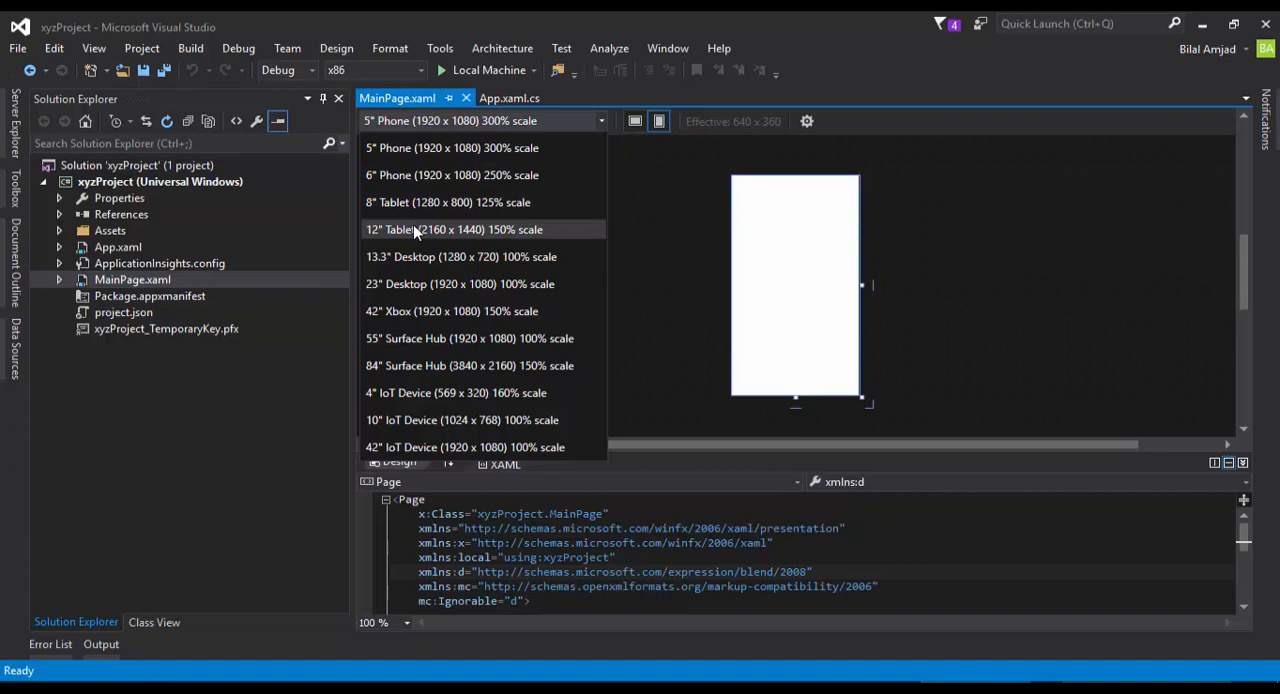
mouse_move(416, 358)
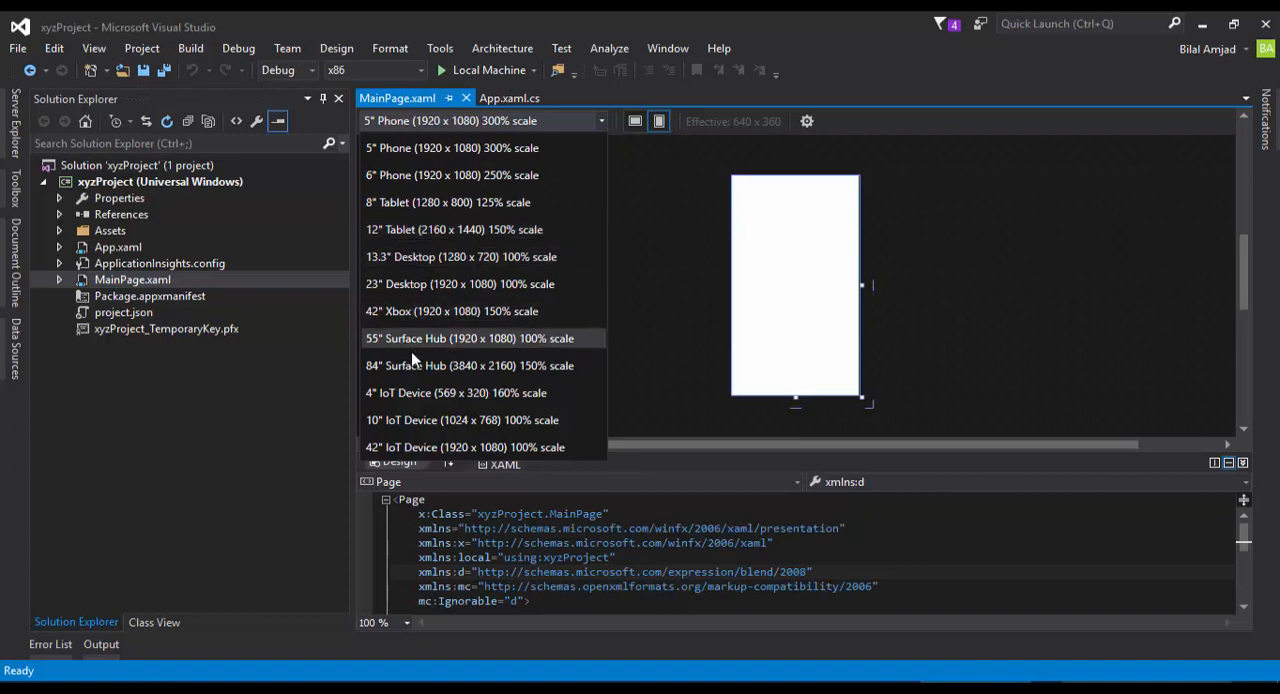
mouse_move(500, 148)
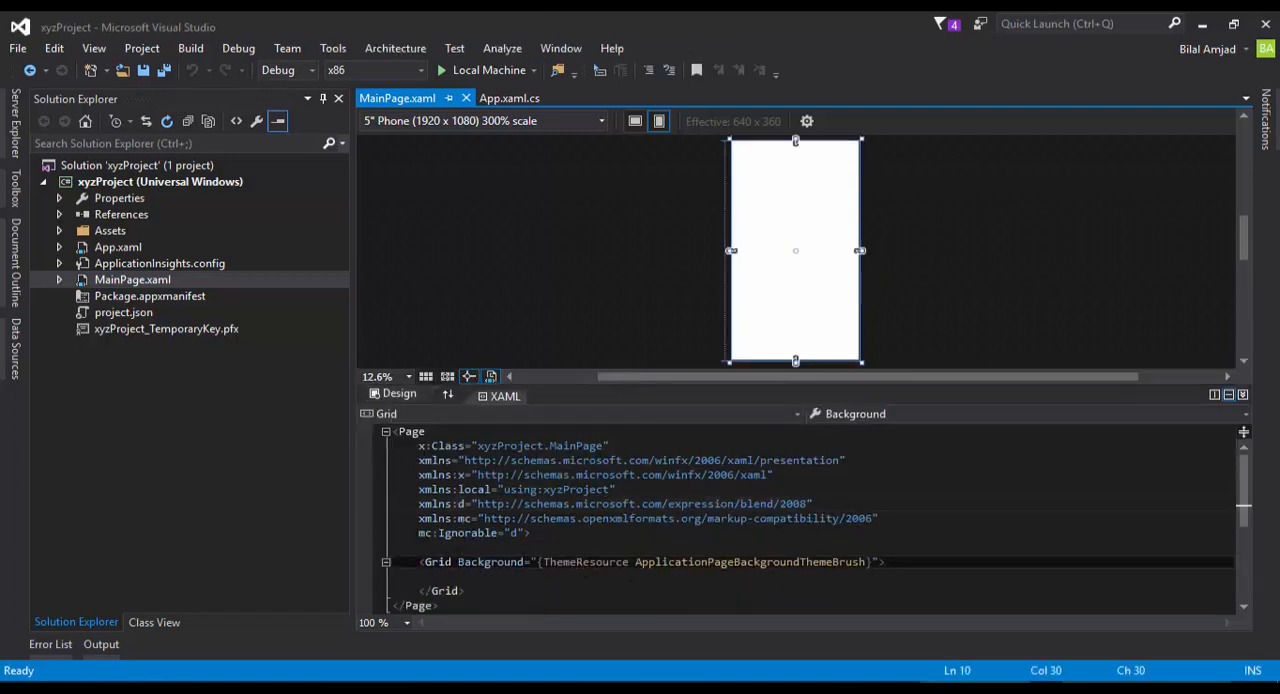
- Preview on 13.3" Desktop, fit all in the designer, and begin a <StackPanel inside the Grid
double_click(436, 560)
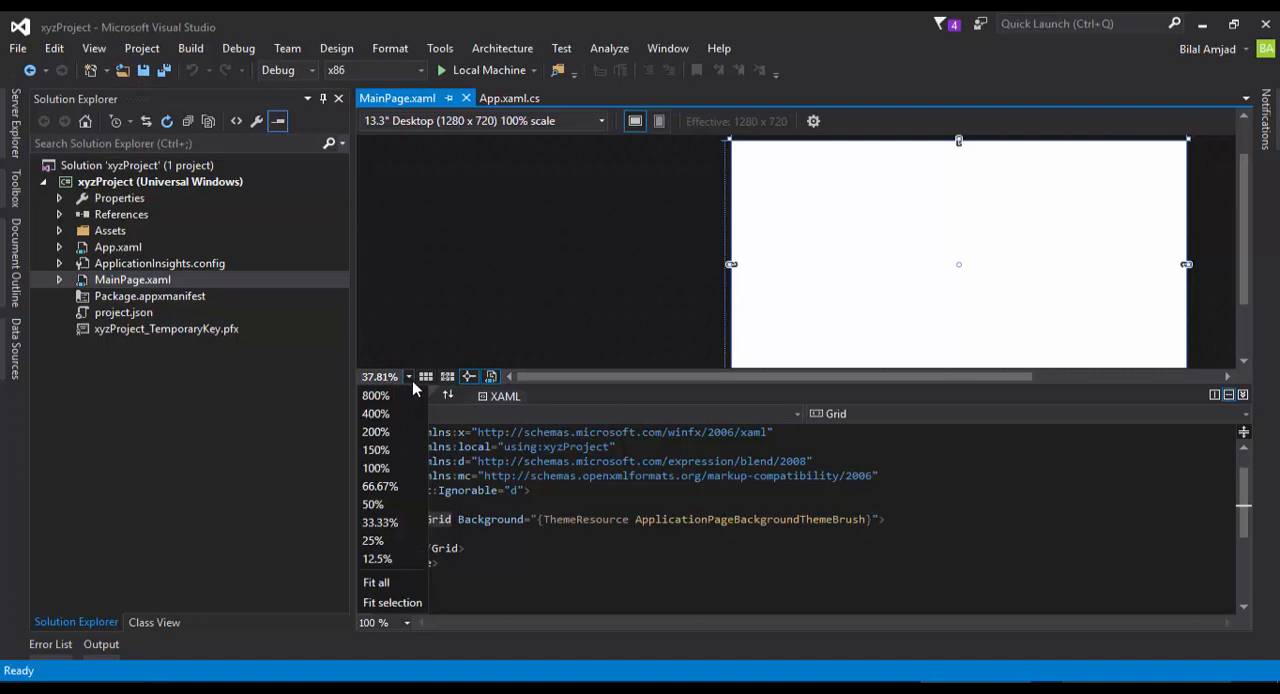
click(376, 582)
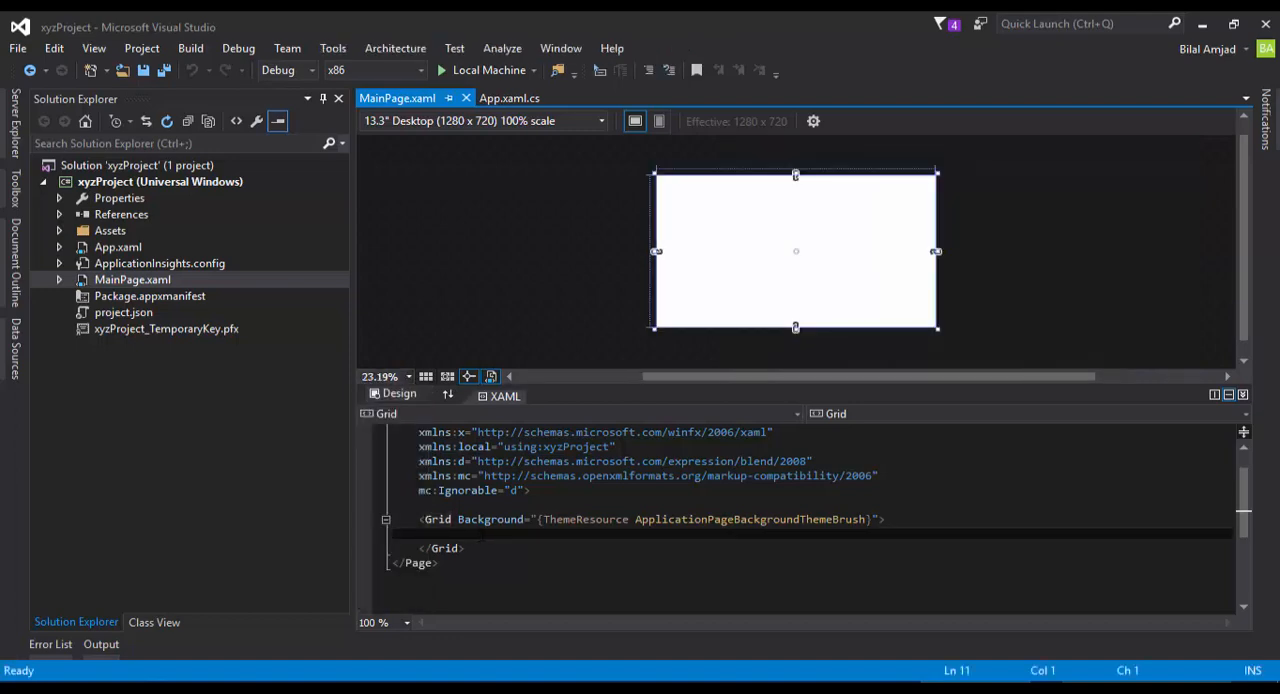
text(<StackPanel)
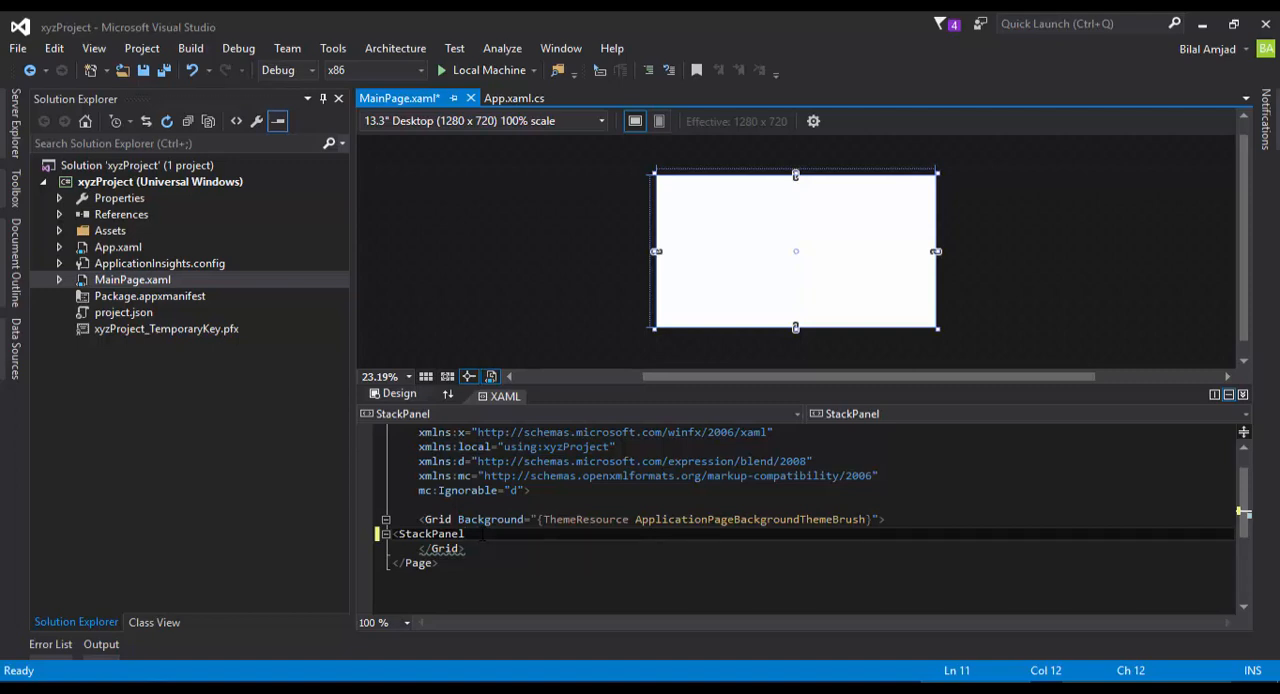
- Give the StackPanel HorizontalAlignment="Center" and VerticalAlignment="Center" and close it with </StackPanel>
text(hc)
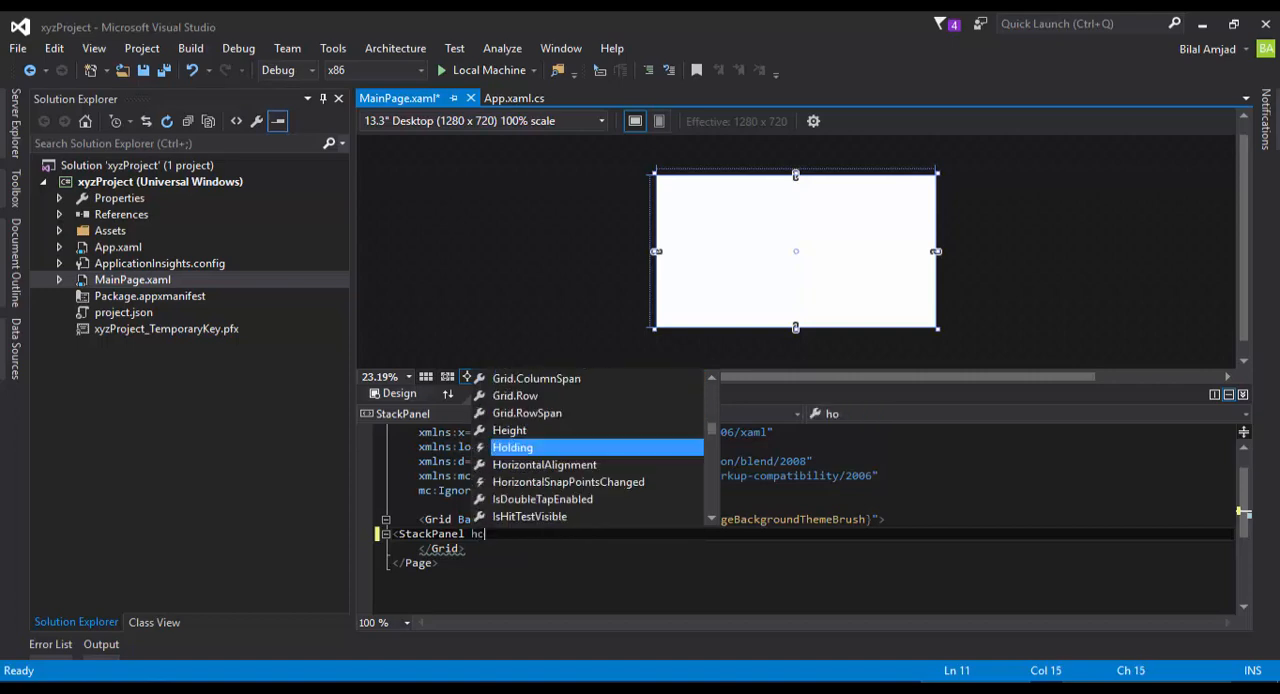
key(backspace)
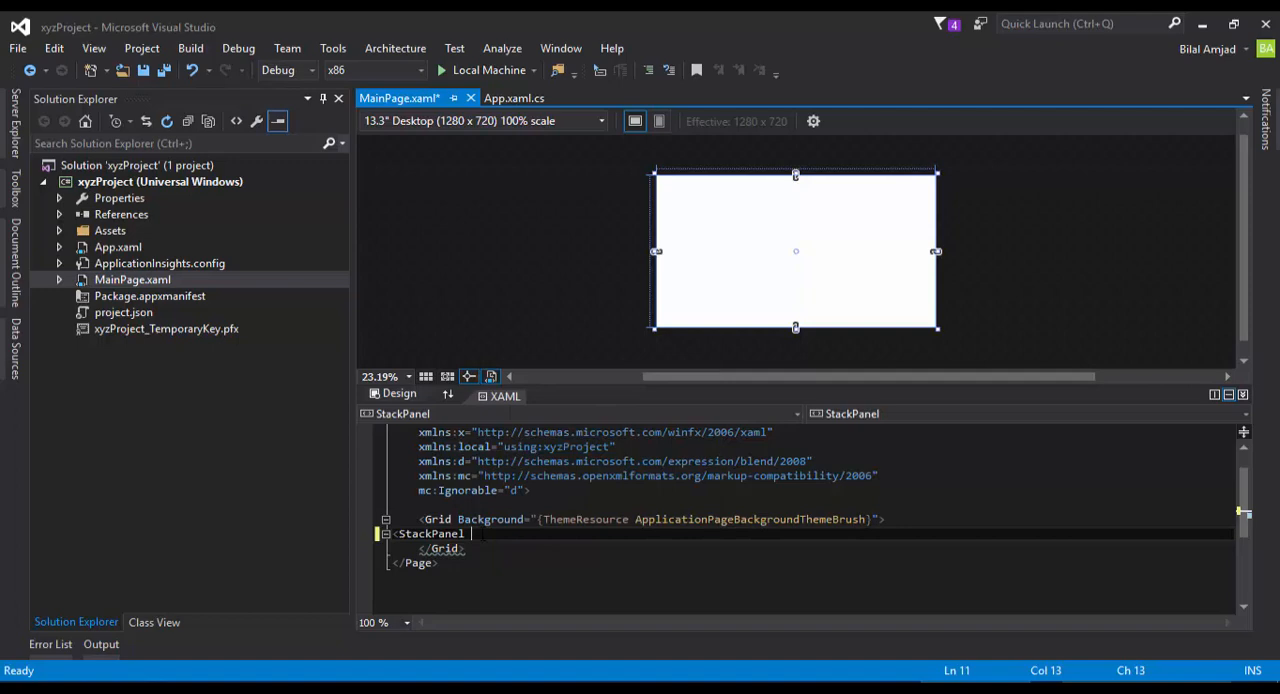
text(hori)
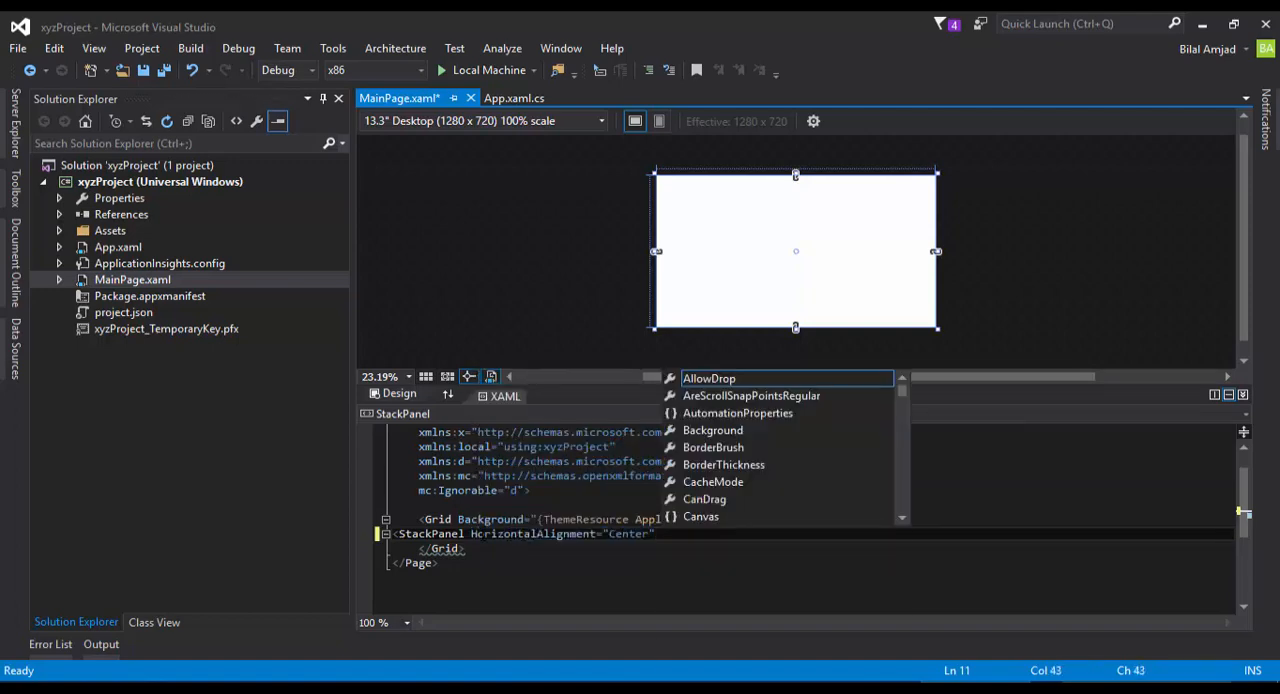
text(VerticalAlignment="Center">)
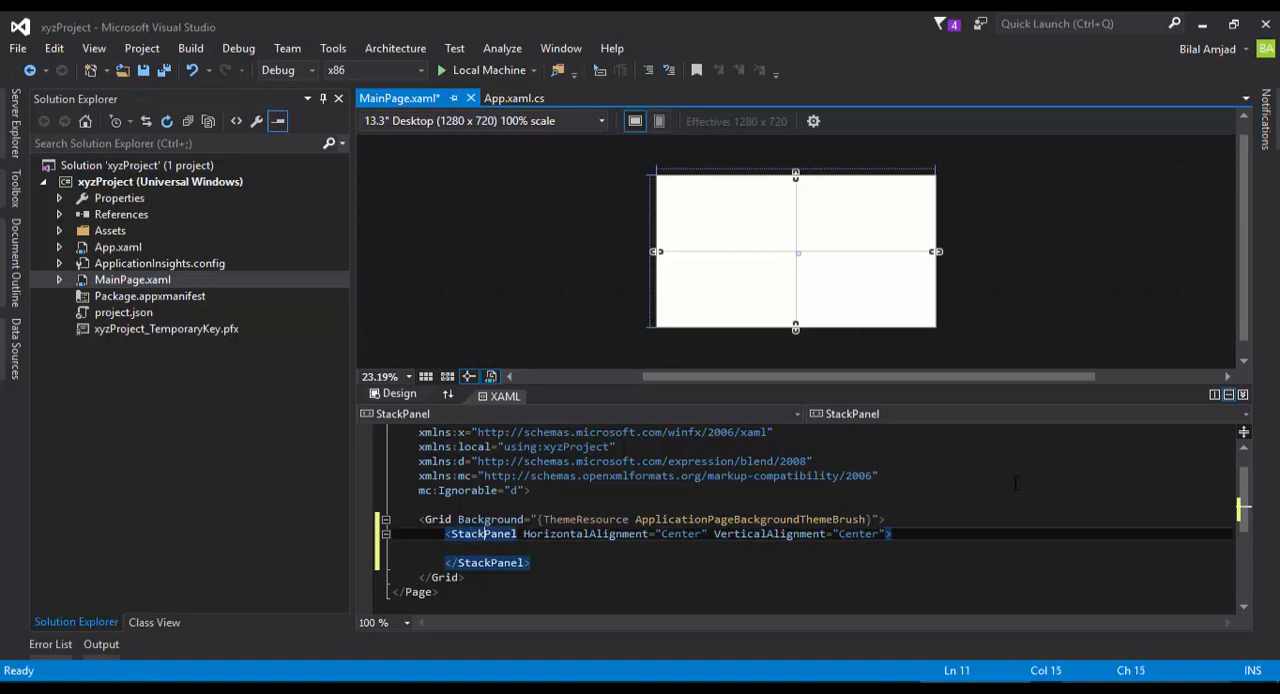
text(orie)
click(812, 548)
text(<)
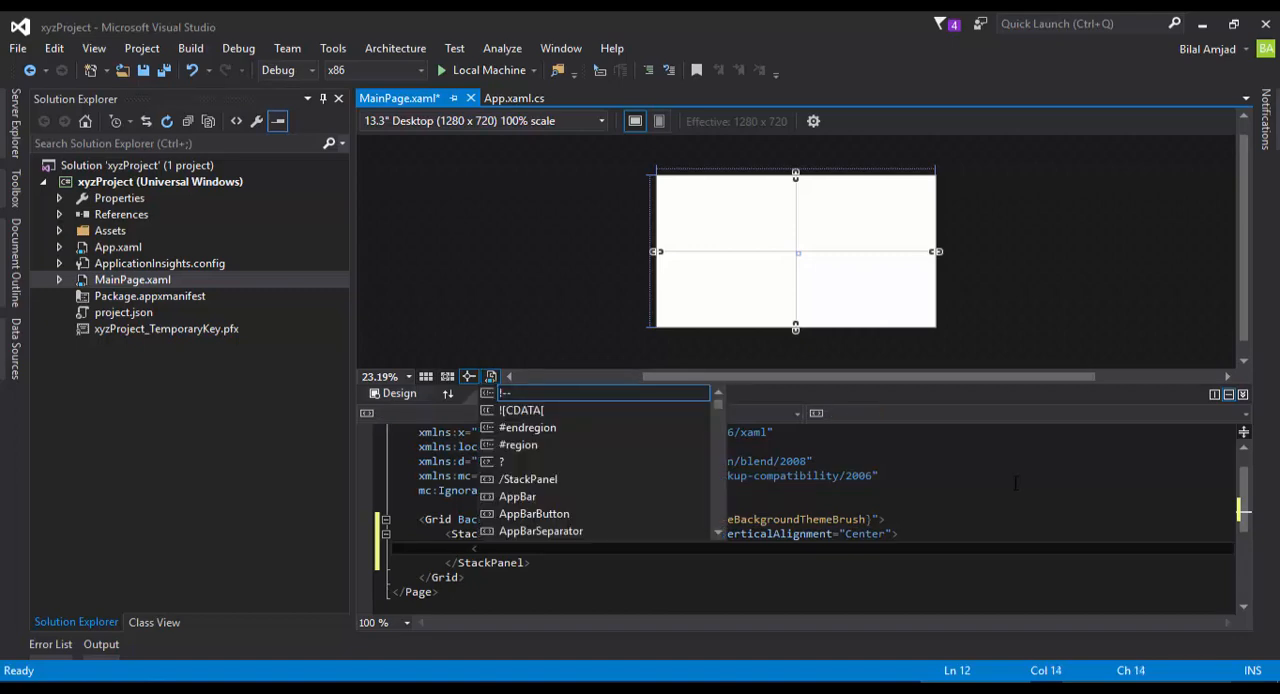
- Add a TextBlock with Text="Hello World" and HeaderTextBlockStyle, then start a TextBox with x:Name
text(TextBlock)
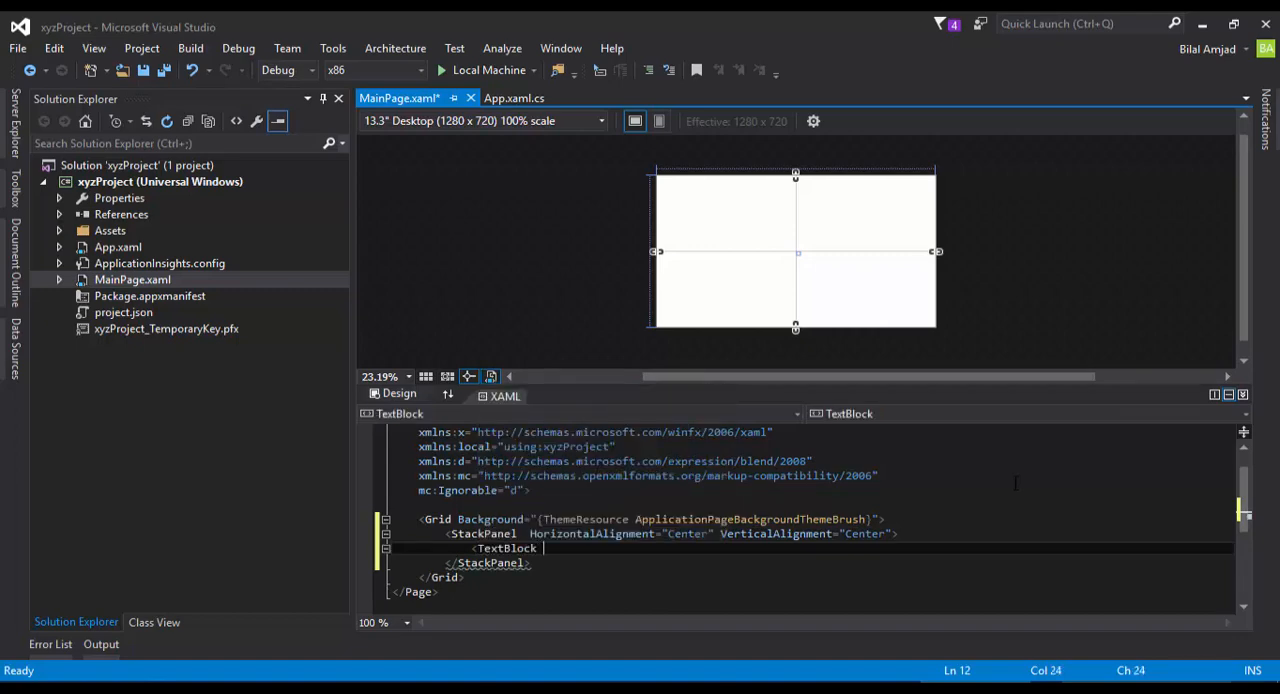
text(Text="Hello ")
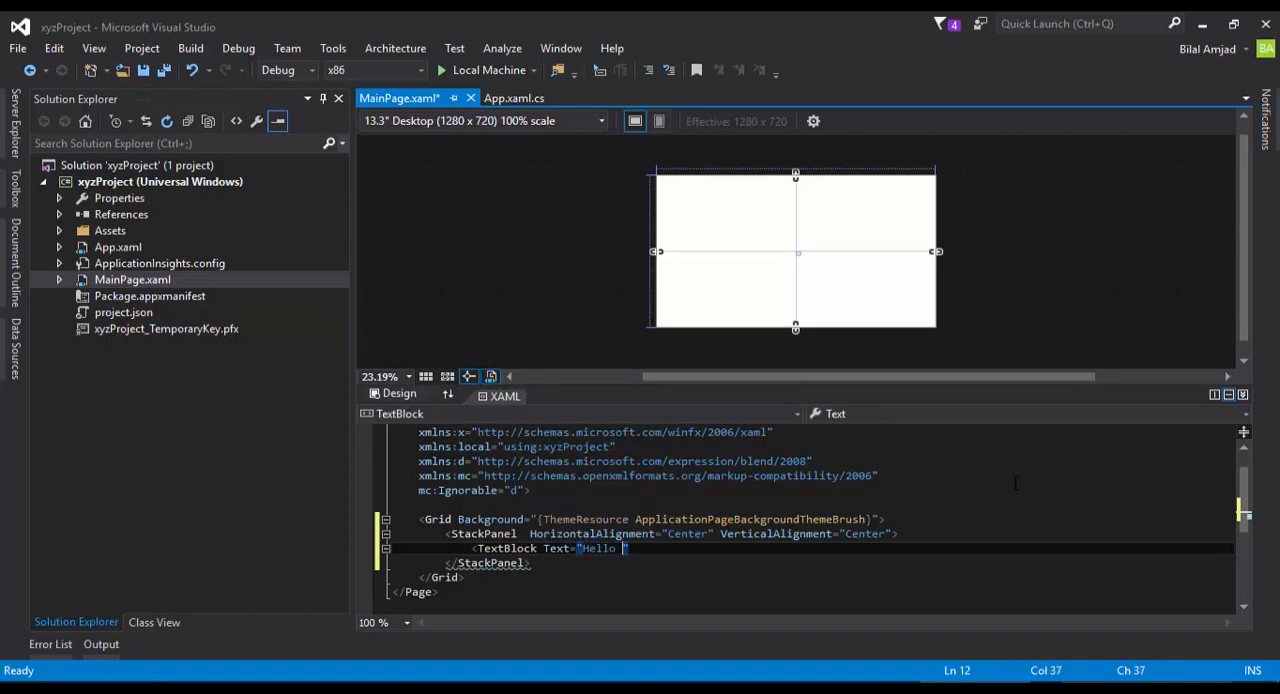
text(World" s)
text(<)
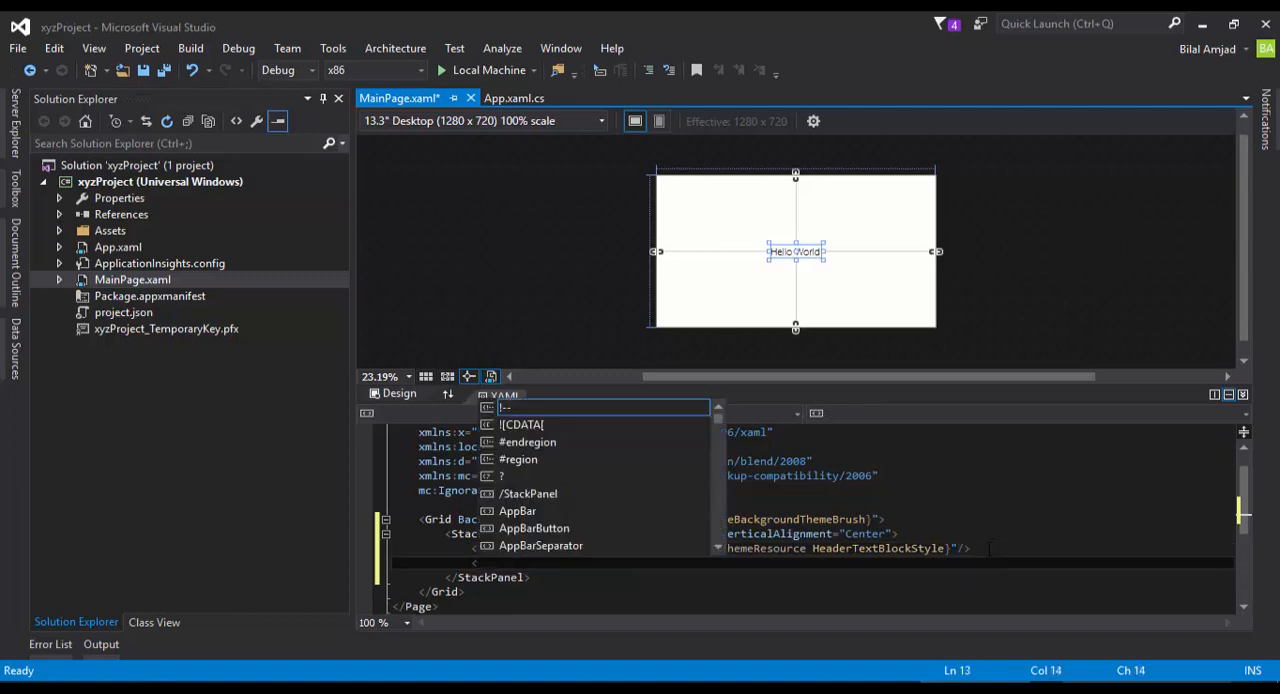
text(text)
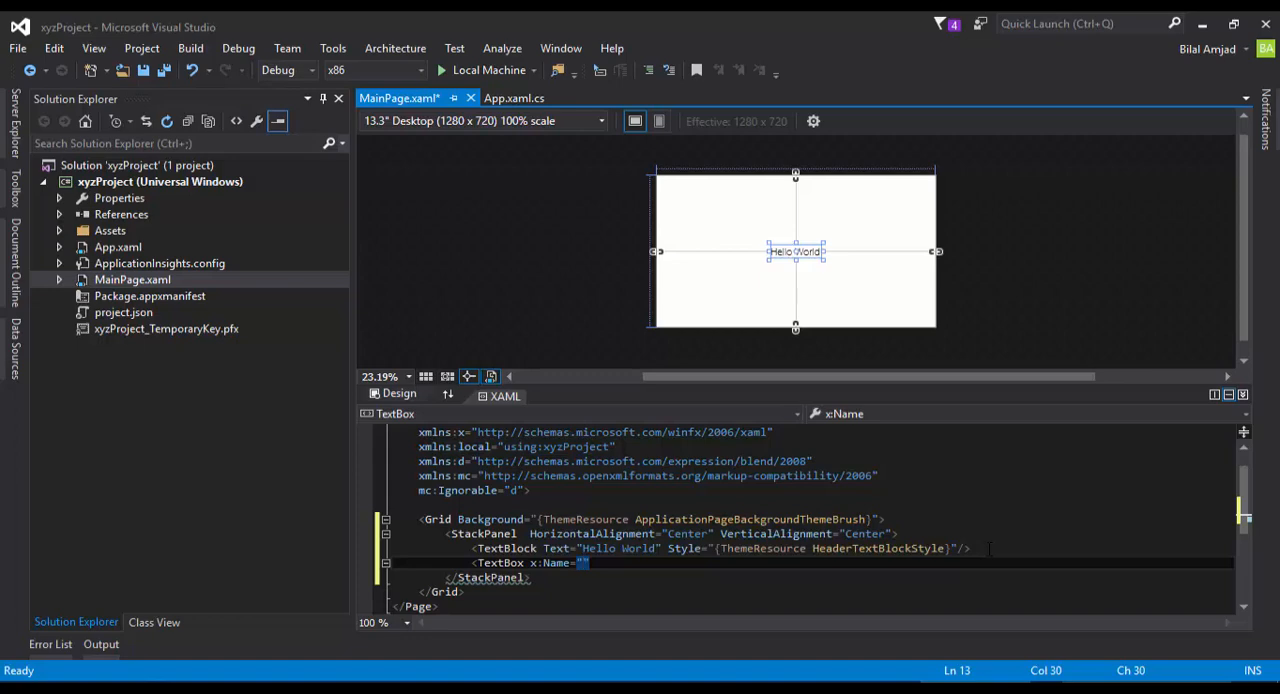
- Name the TextBox myTxt with PlaceholderText "Type something...", then begin a <Button element
text(myTxt)
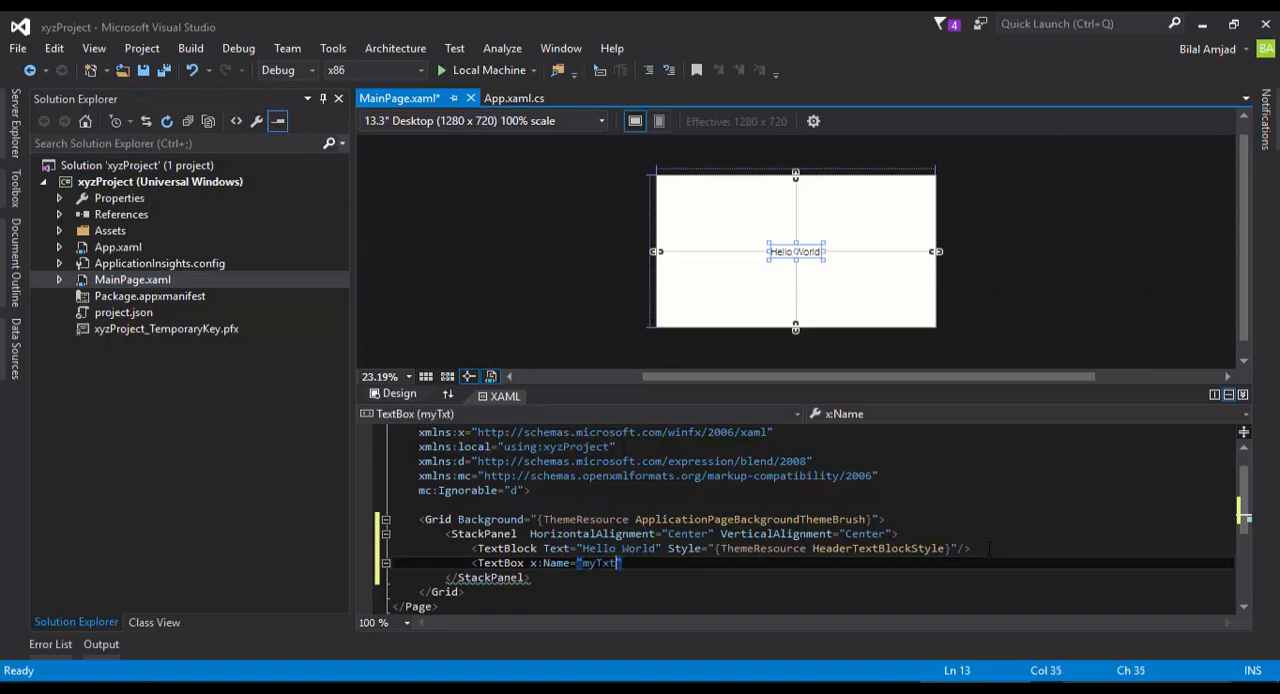
text(pla)
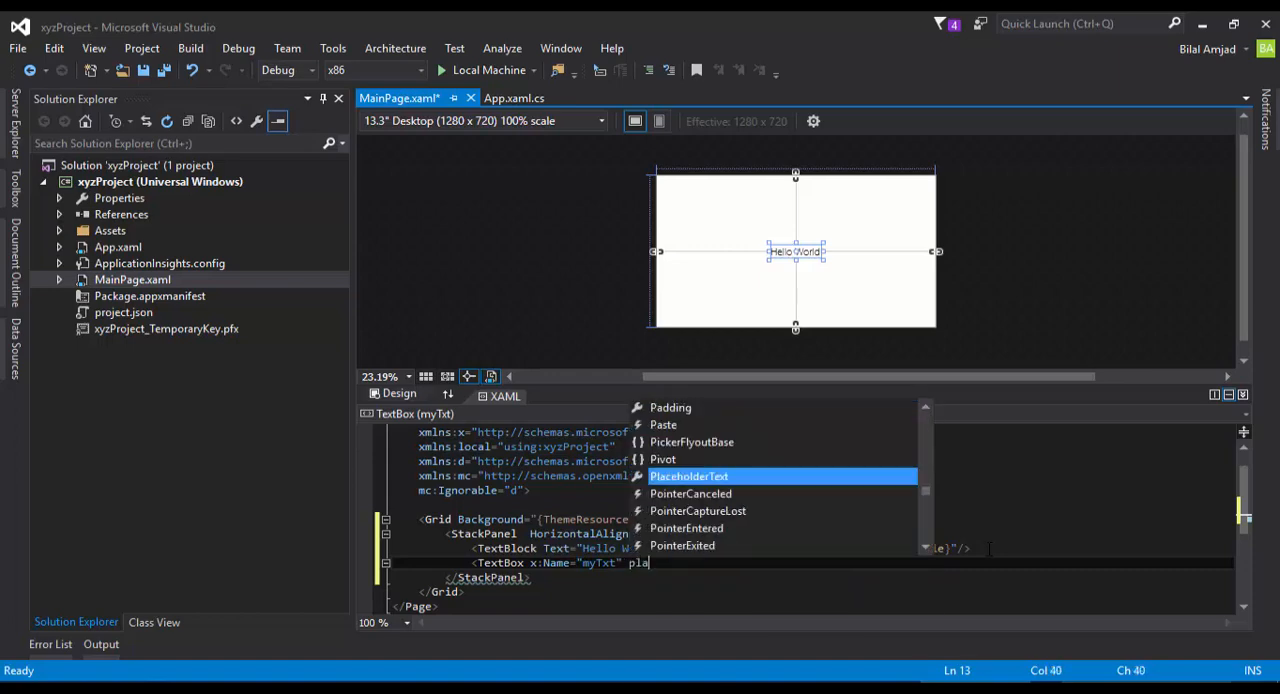
click(688, 476)
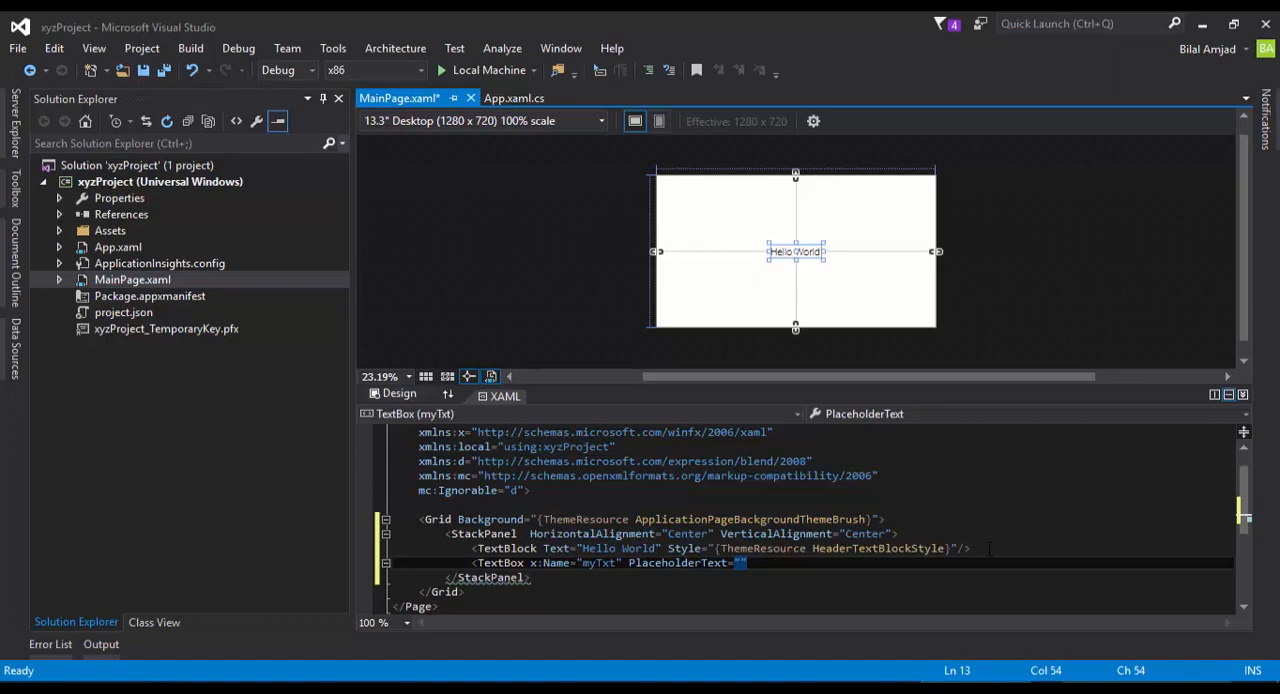
text(Type something...)
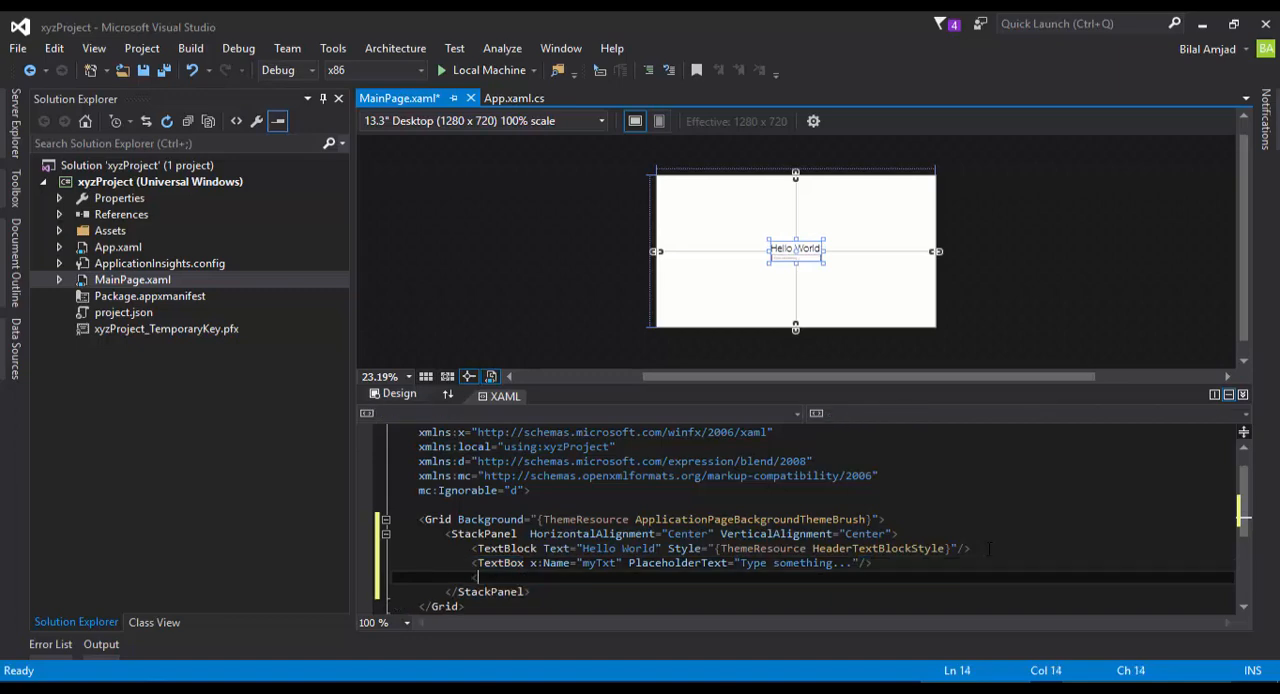
text(<Button)
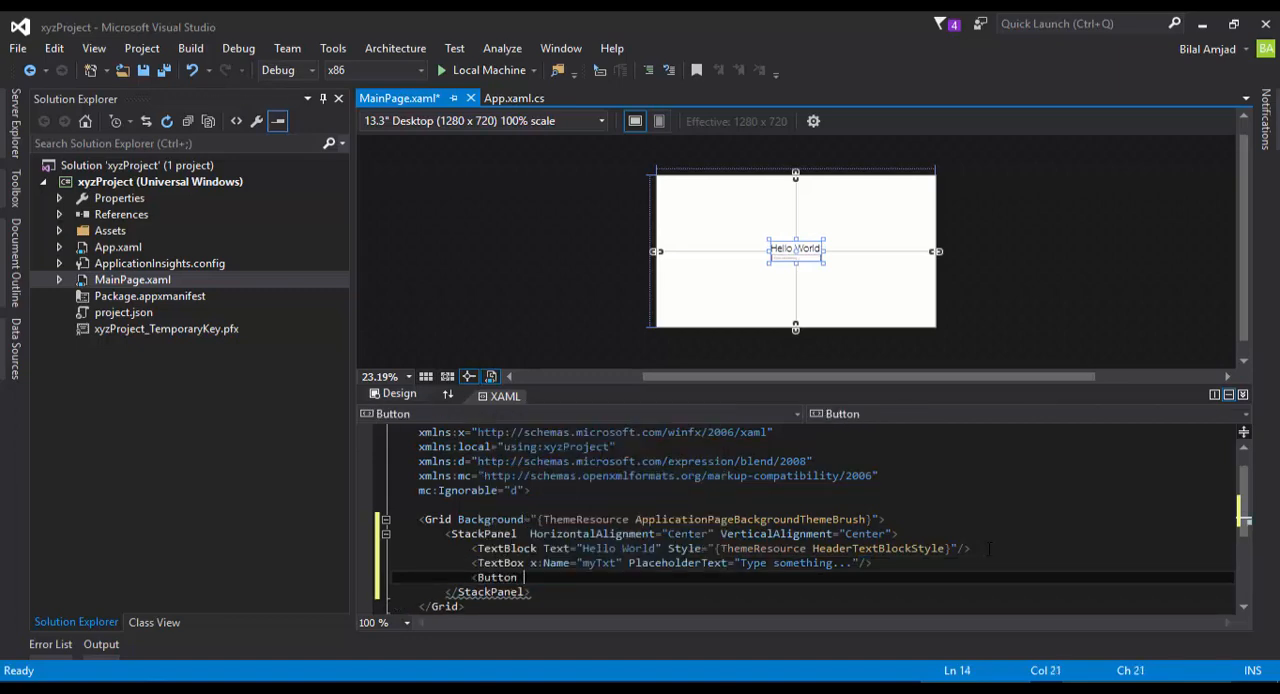
- Give the Button Content="Click" with centred alignments, and fit the whole page in the designer
text(con)
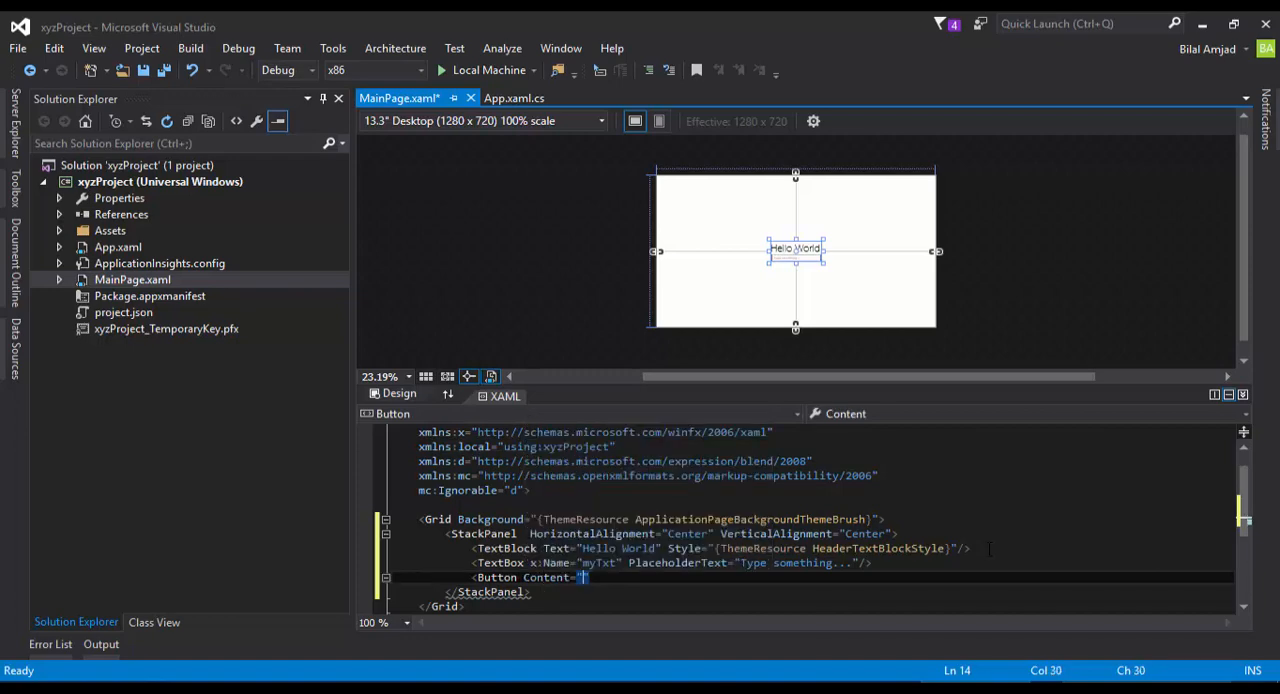
text(Click)
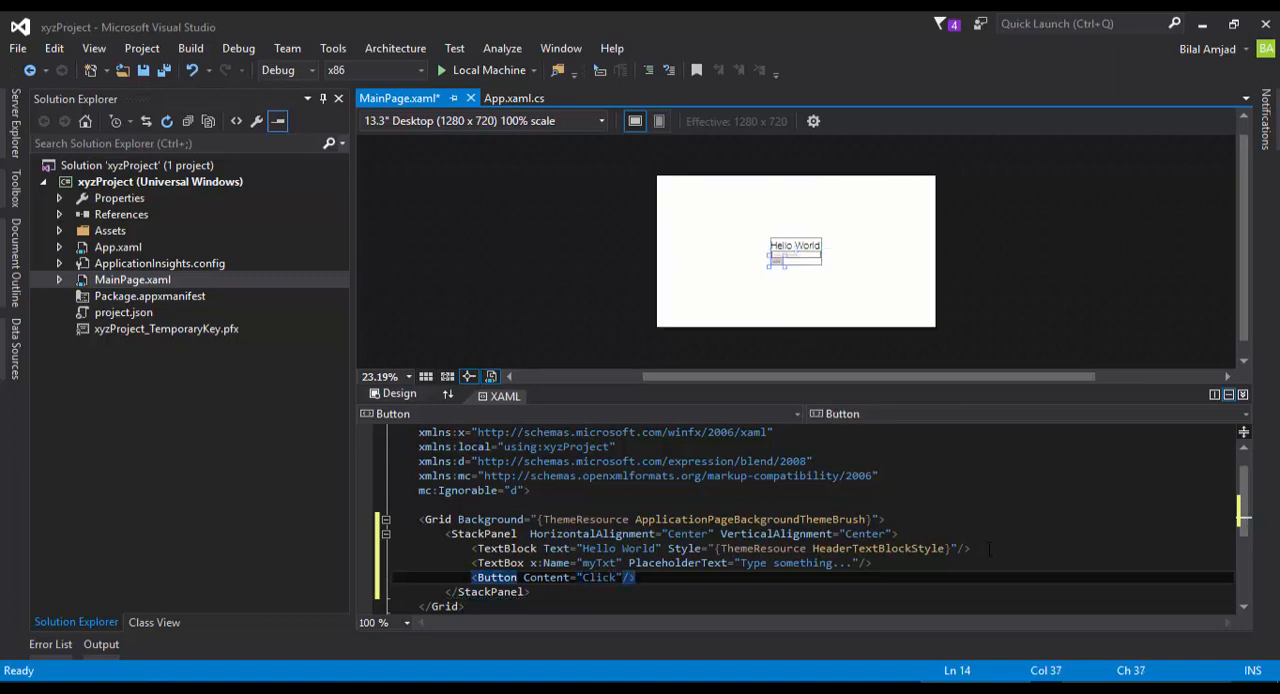
text(ve)
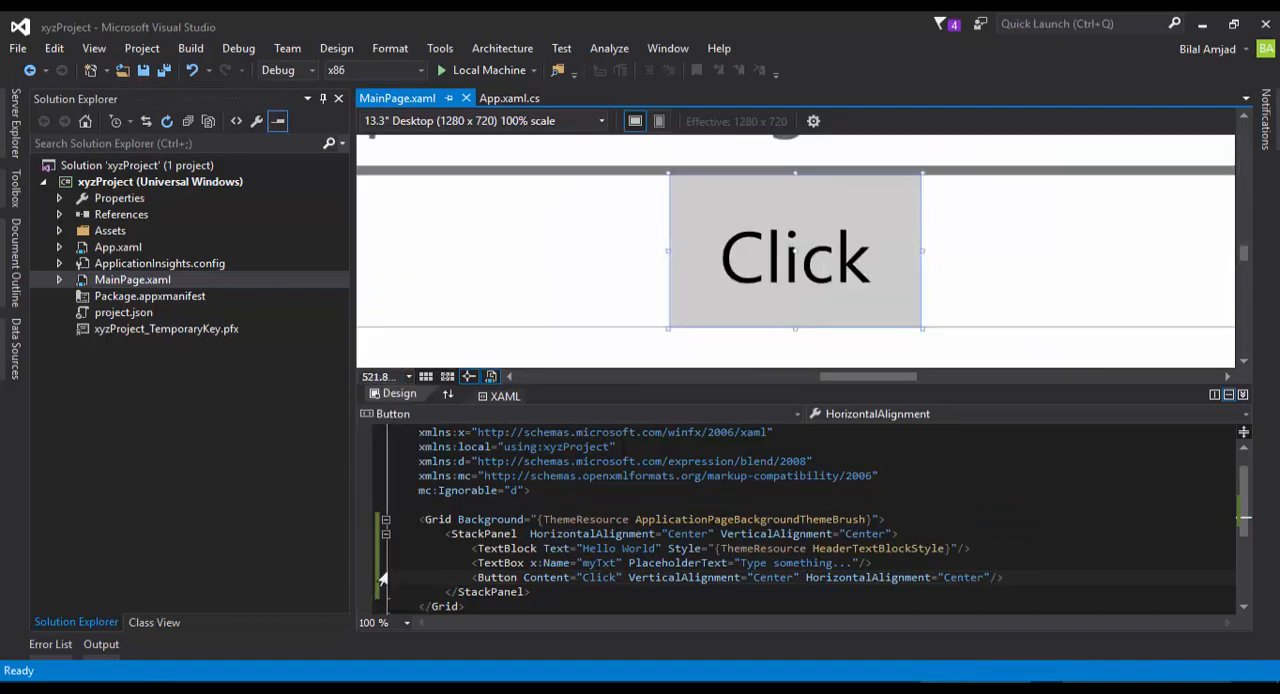
click(384, 376)
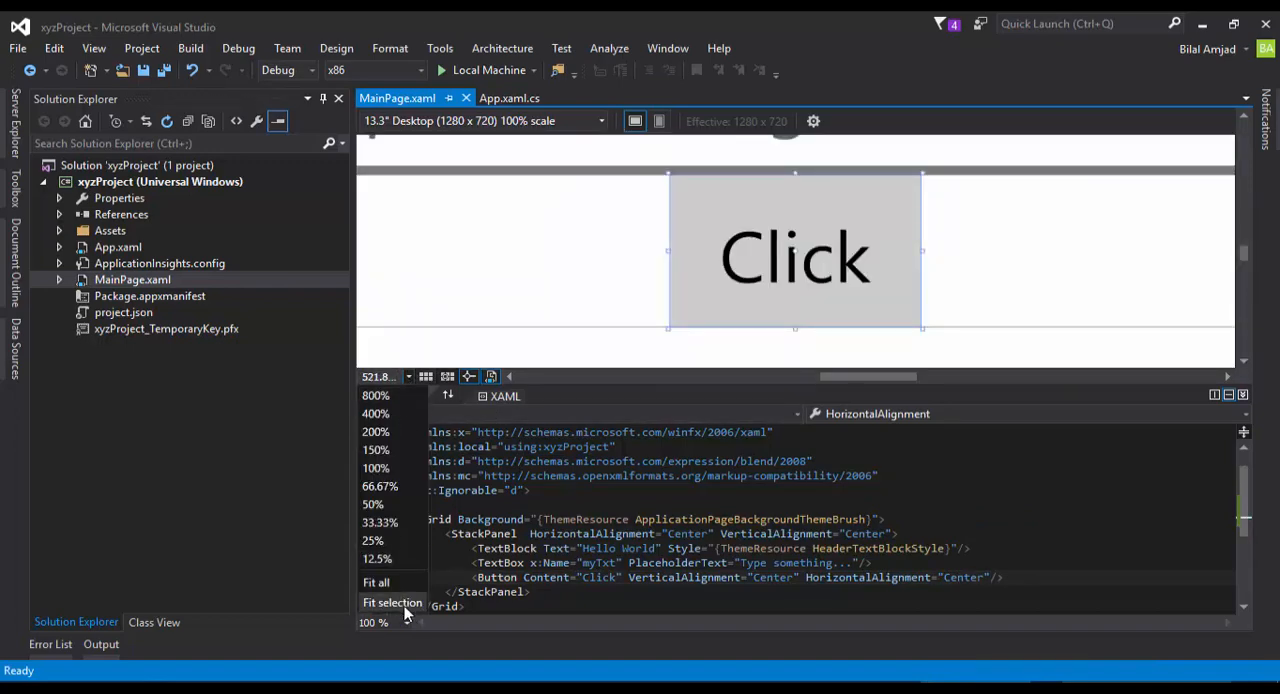
click(392, 602)
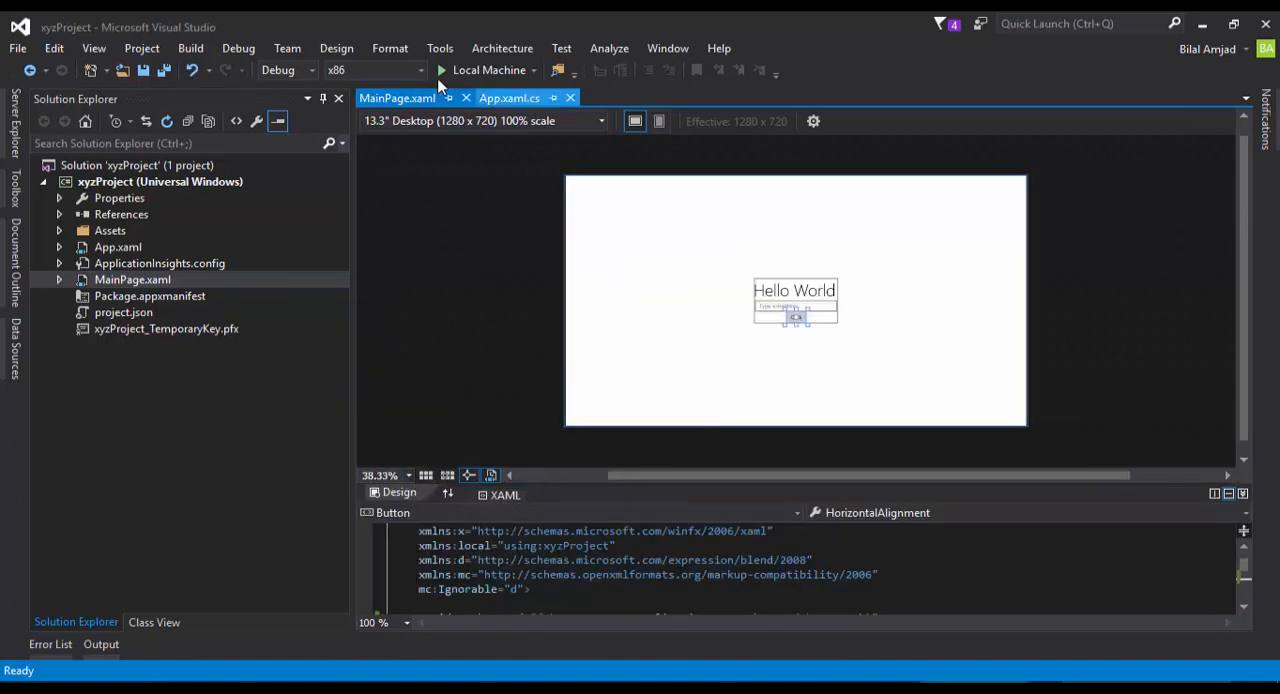
- Show the run-target list (Local Machine, Simulator, emulators) from the toolbar
click(532, 70)
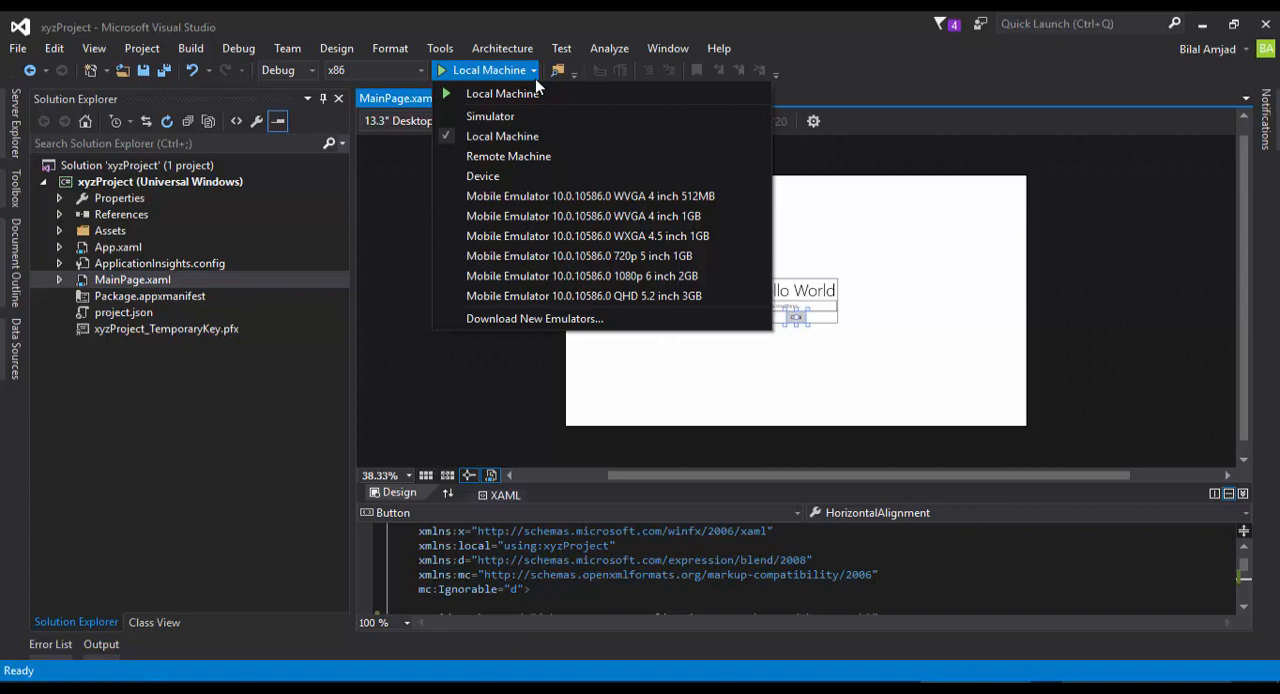
mouse_move(484, 176)
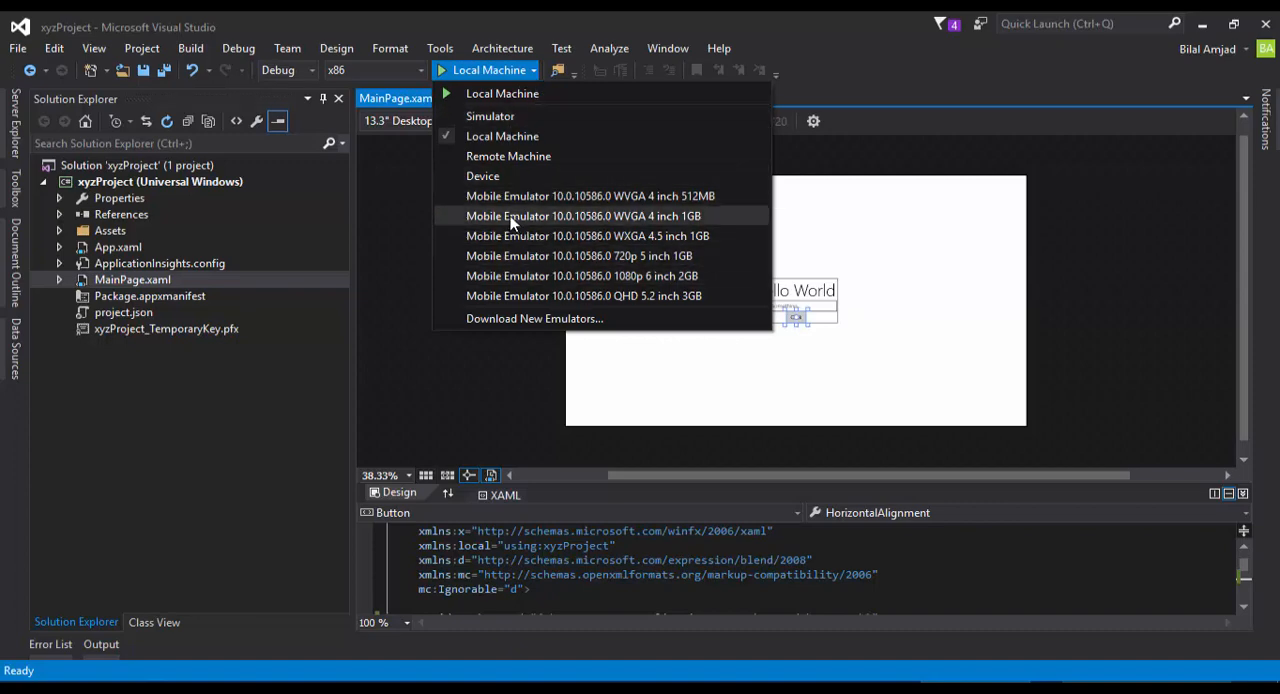
mouse_move(490, 116)
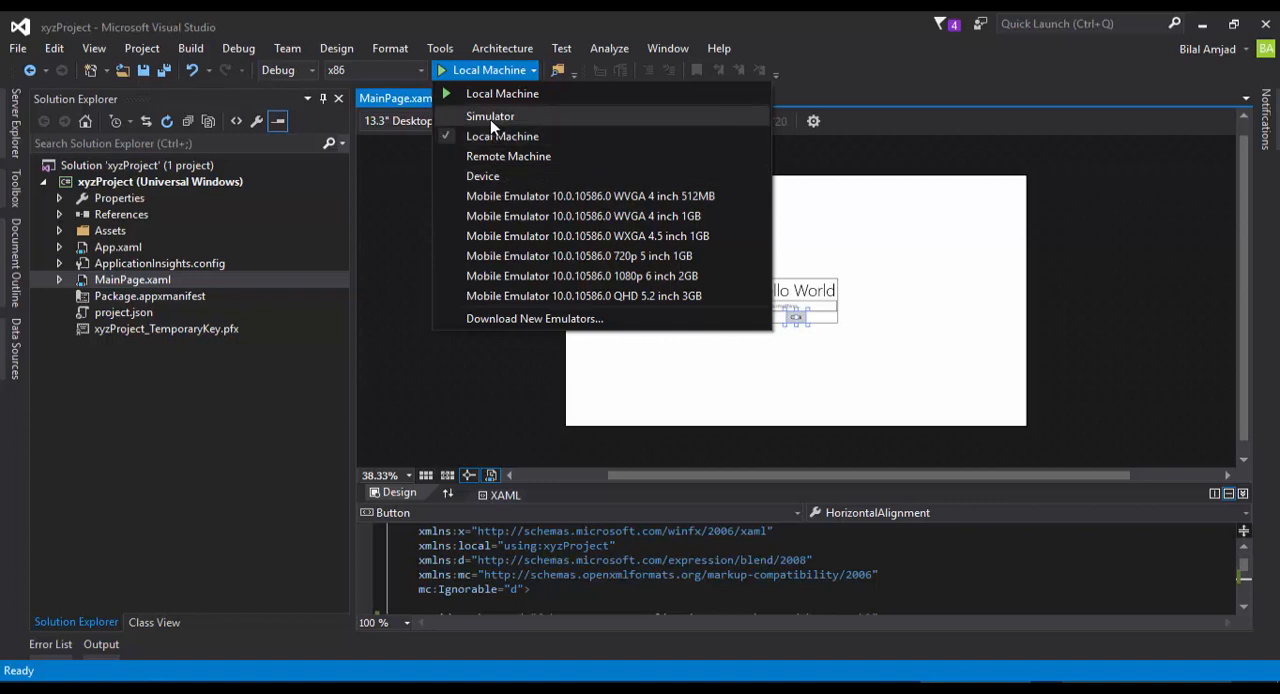
mouse_move(484, 158)
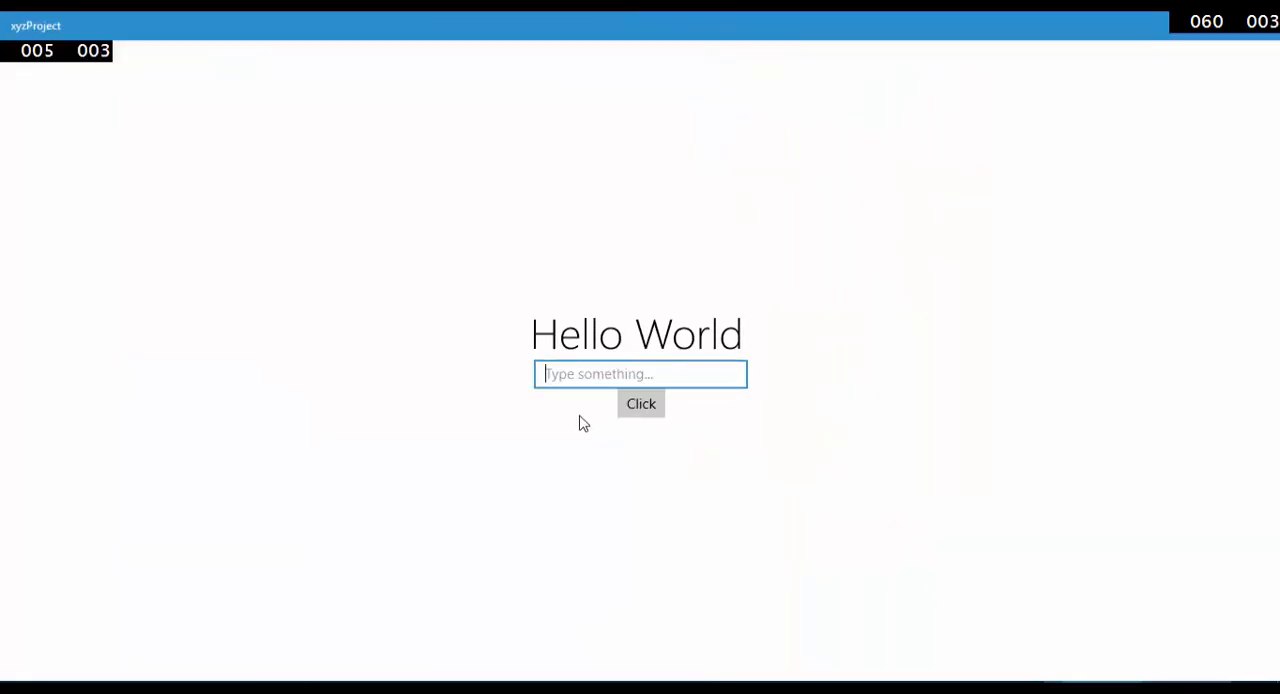
mouse_move(636, 372)
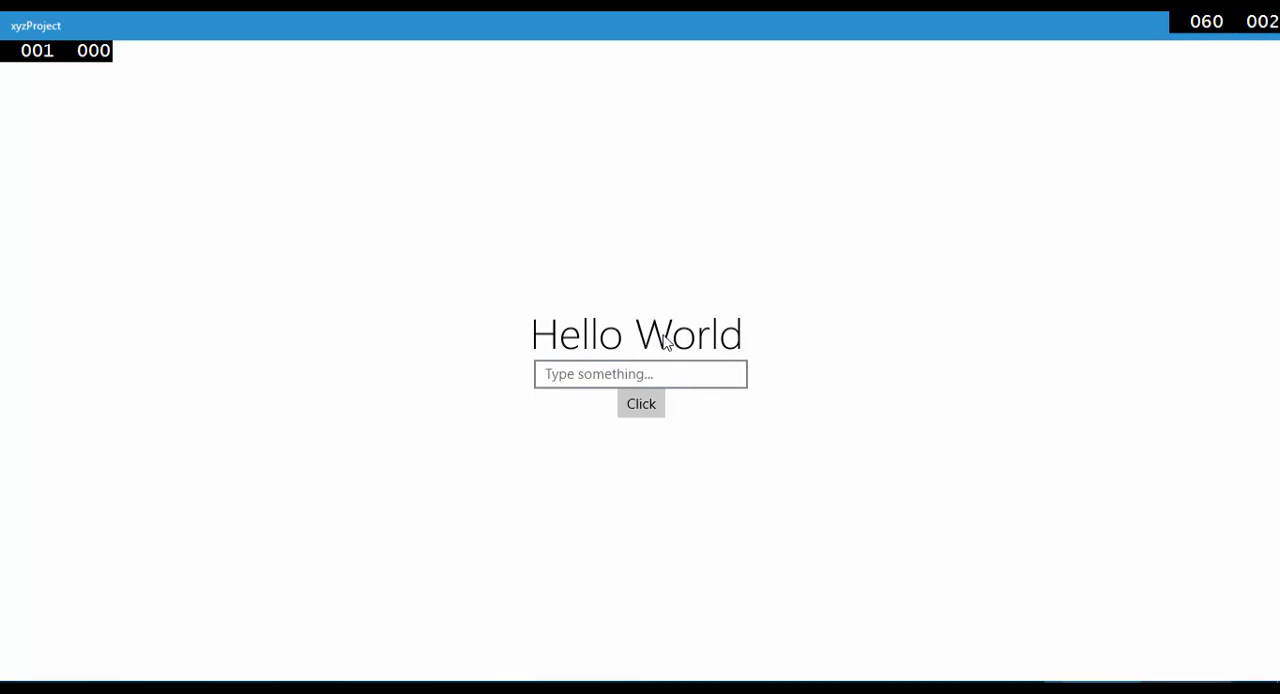
click(640, 372)
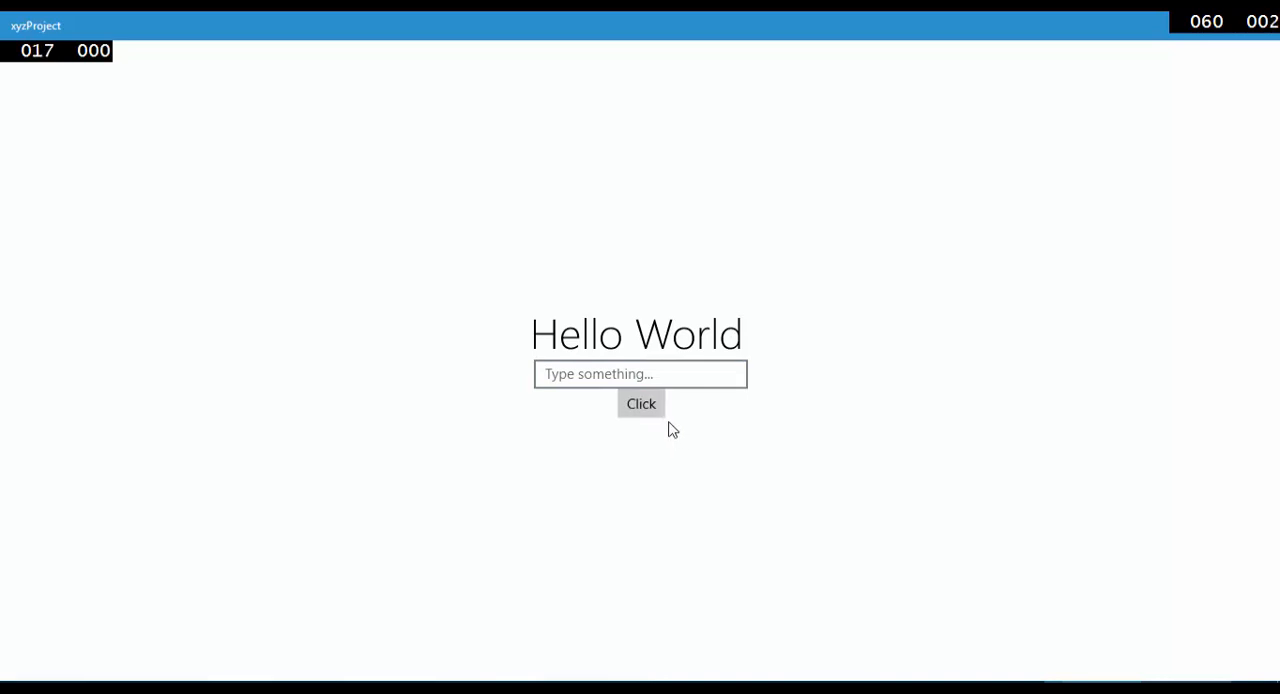
click(640, 404)
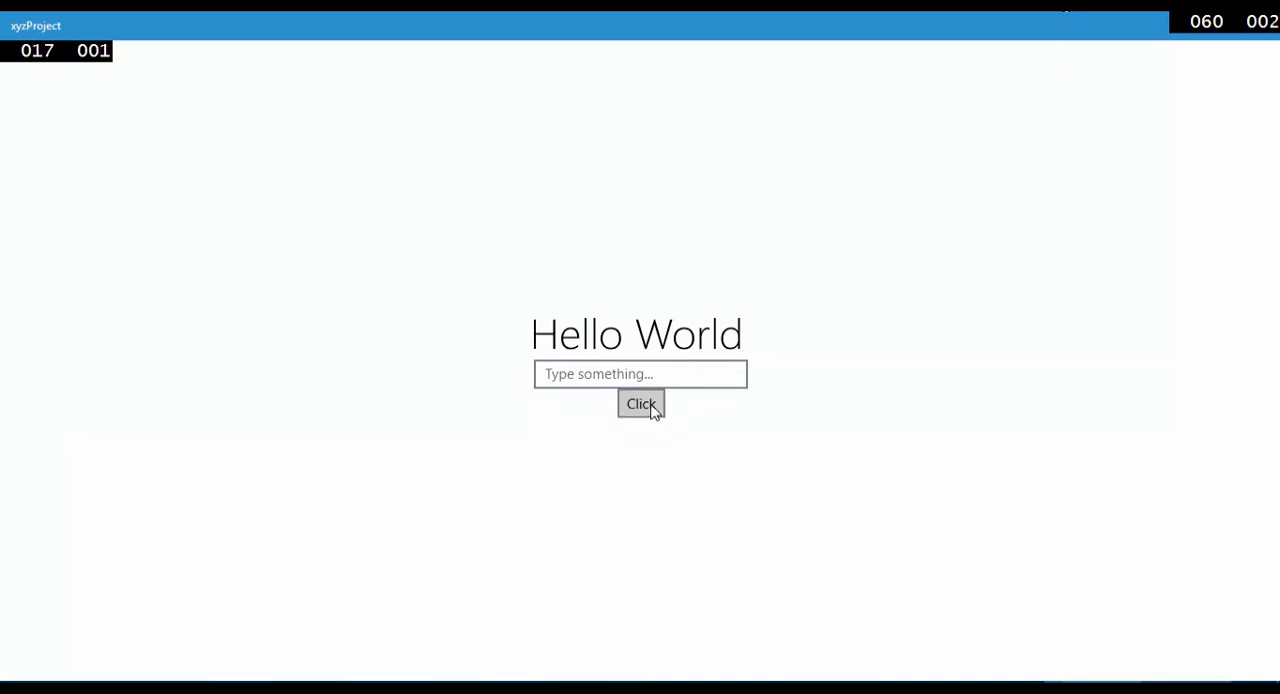
click(640, 404)
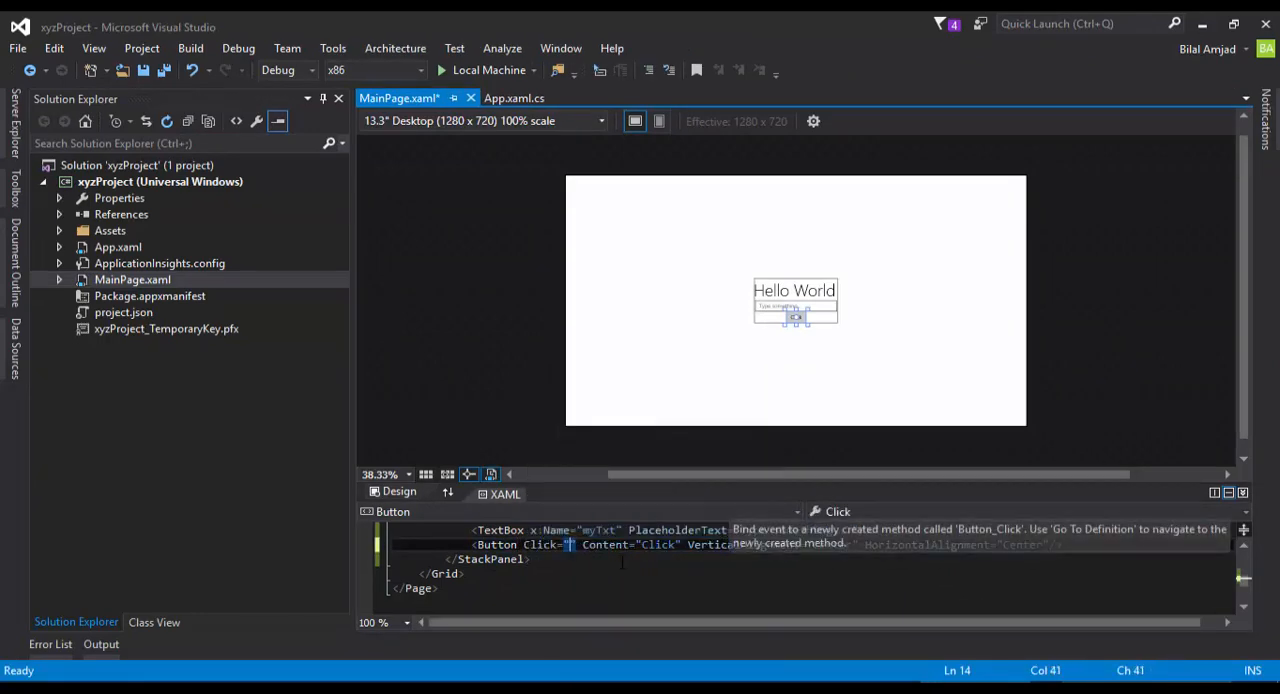
- Use Go To Definition on Click="Button_Click" to open the handler in code-behind
right_click(608, 544)
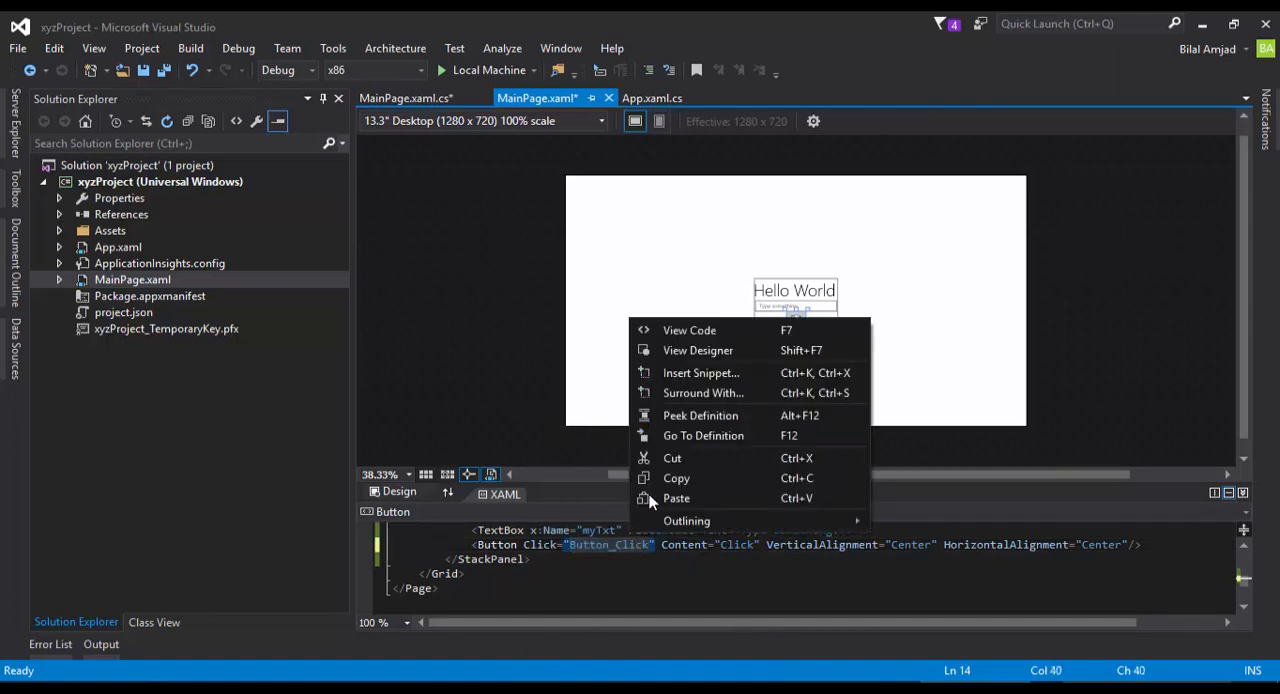
mouse_move(704, 436)
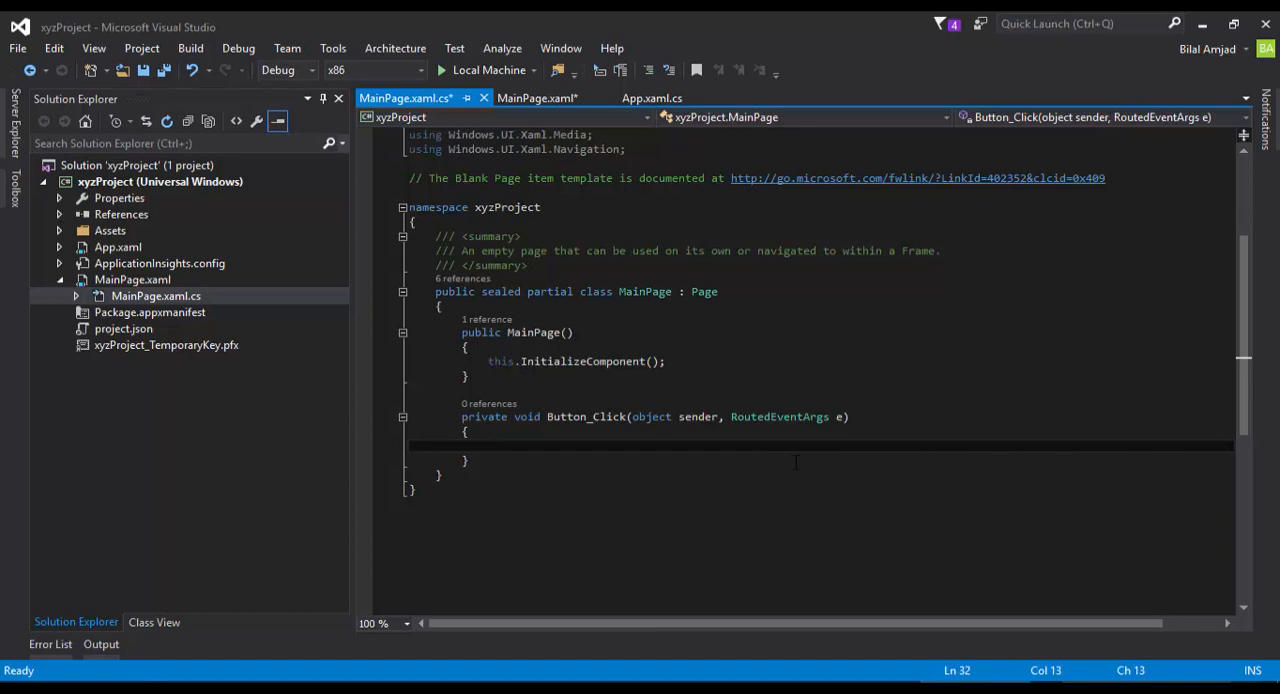
- Declare var msg as a new MessageDialog built from myTxt.Text inside Button_Click
text(var msg)
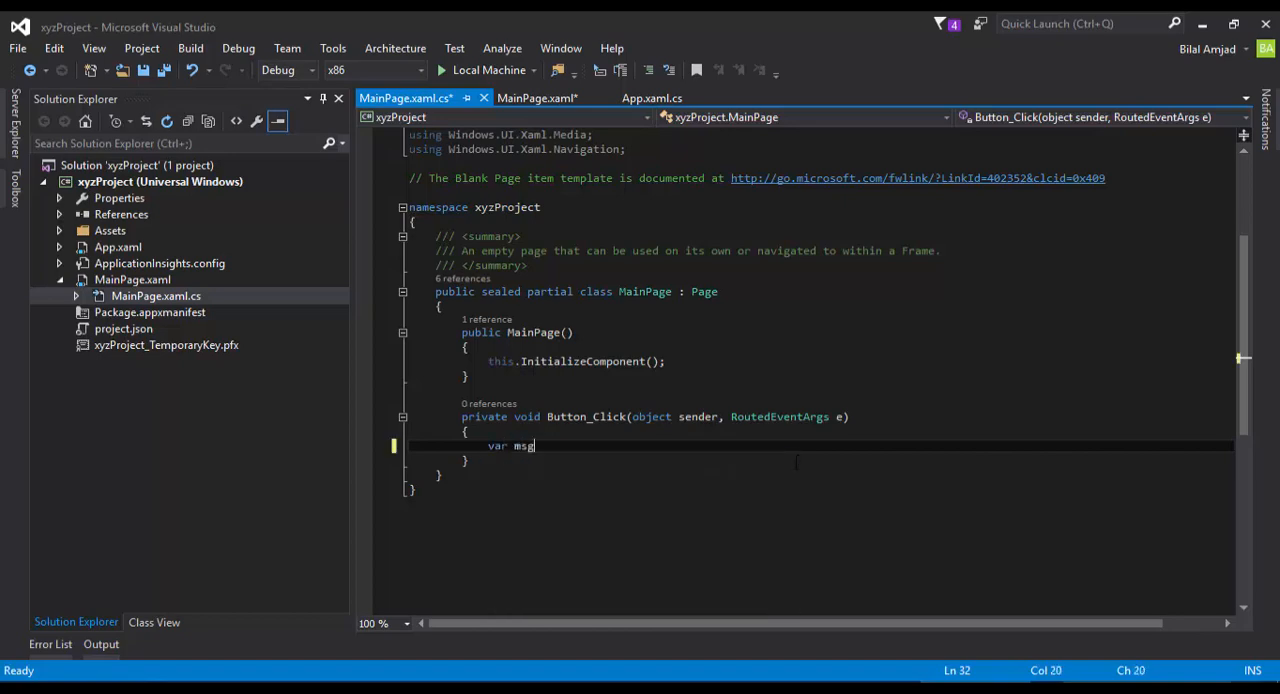
text(= new MessageDial)
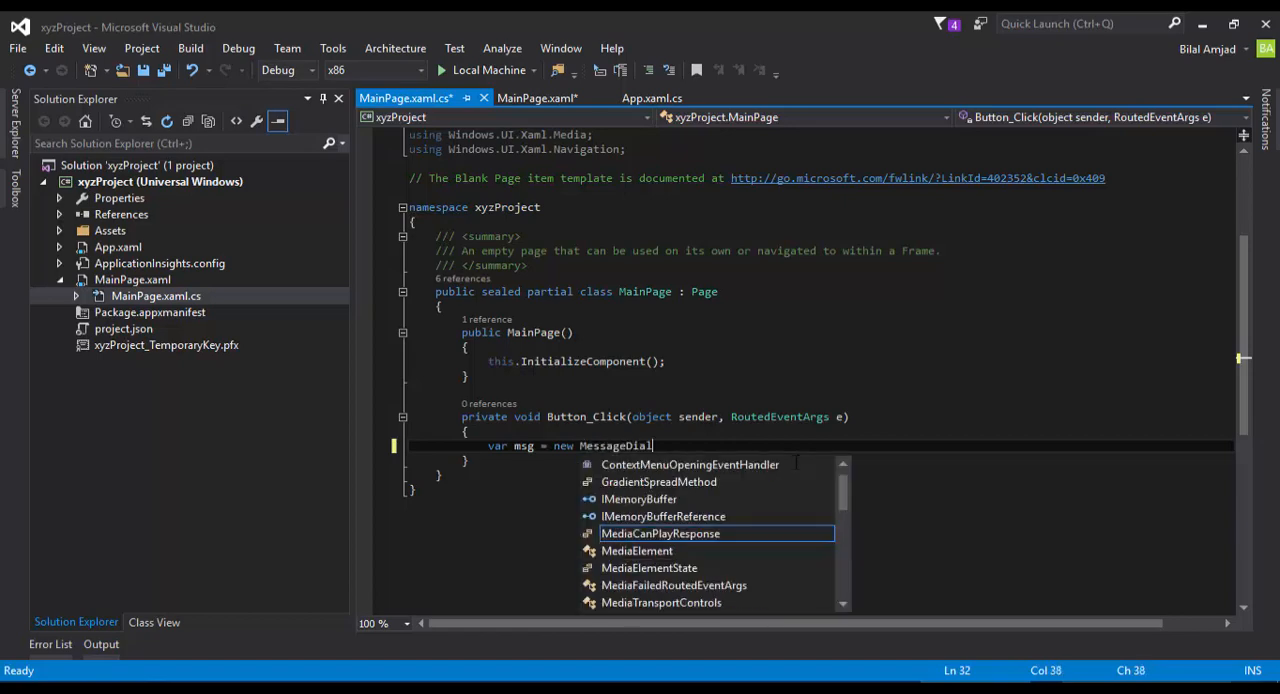
text(og(myTxt.)
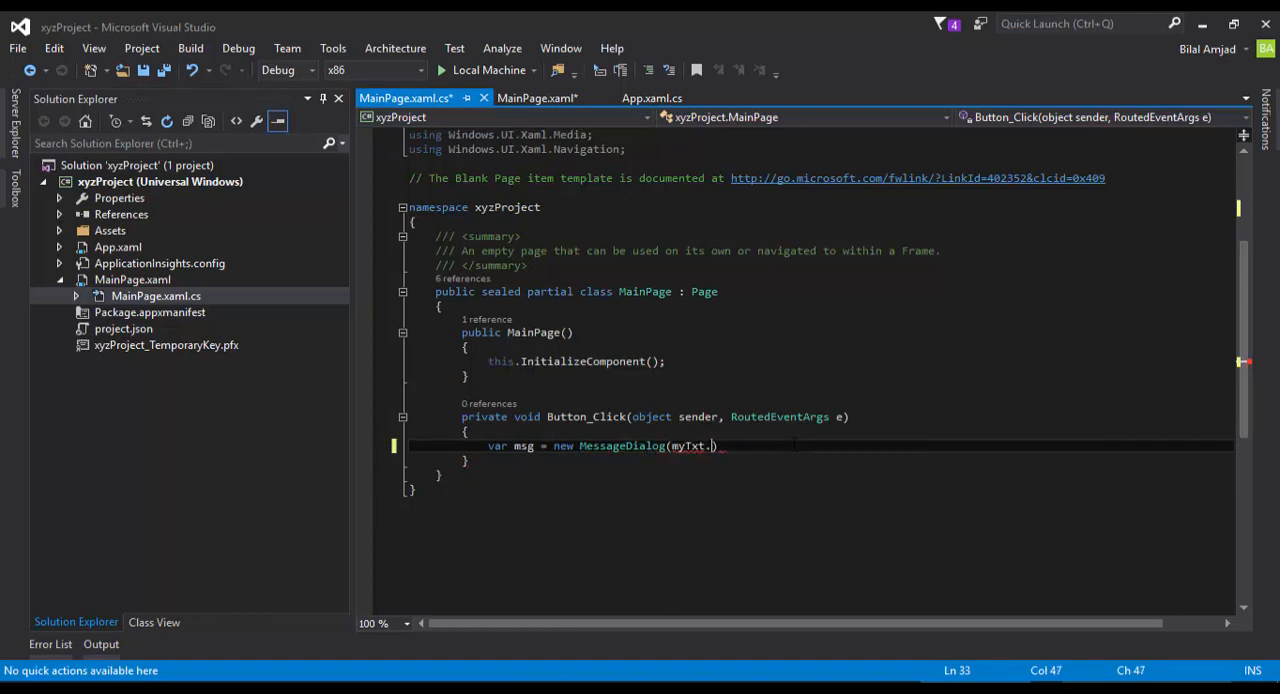
text(tex)
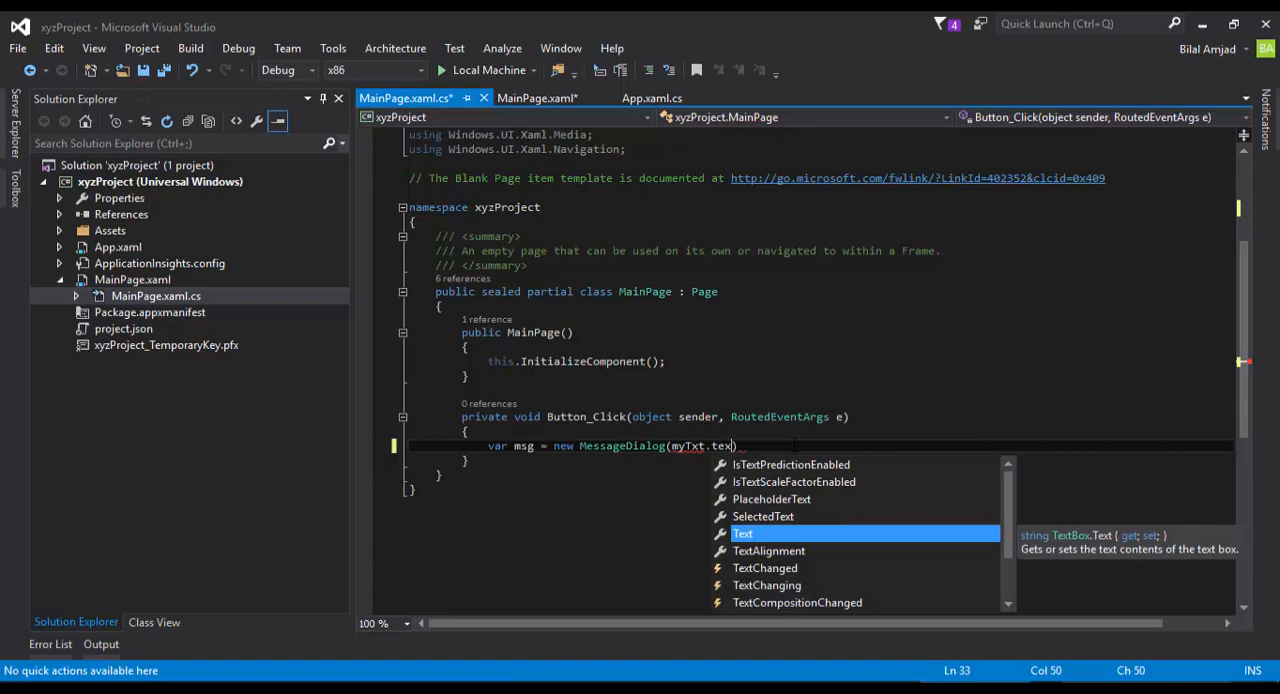
key(Tab)
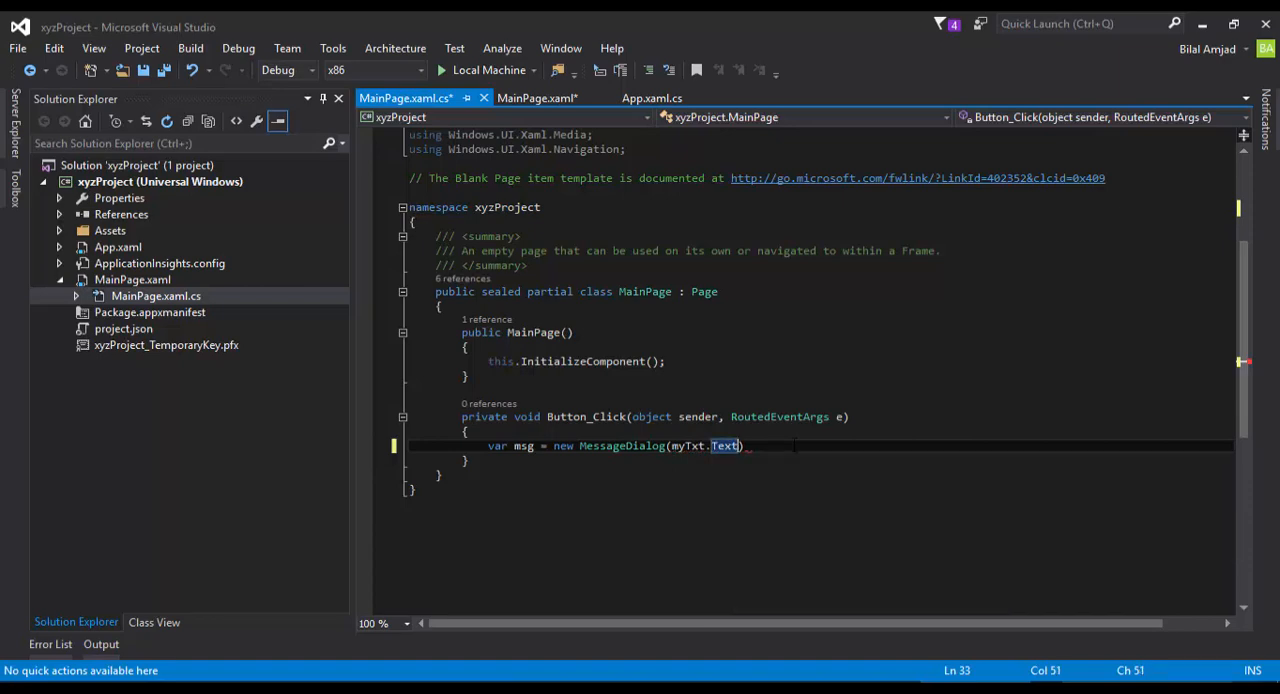
- Give the dialog the title "Output" and call ShowAsync on it
text(,)
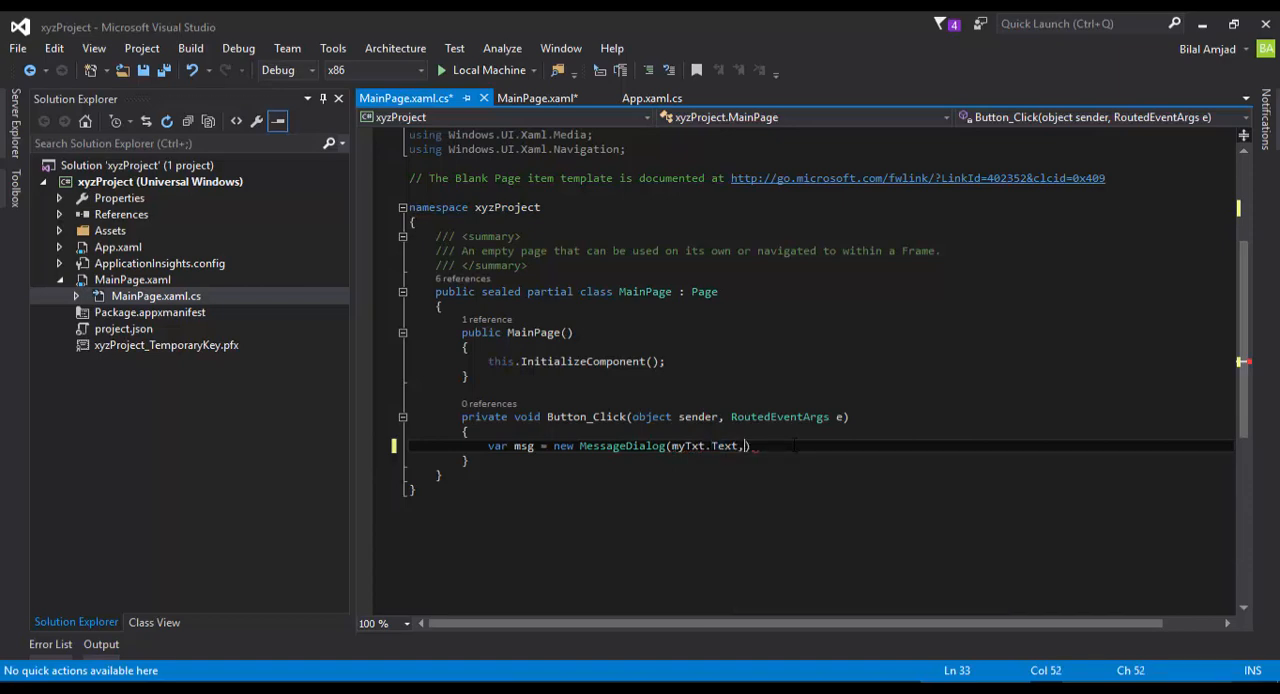
text("")
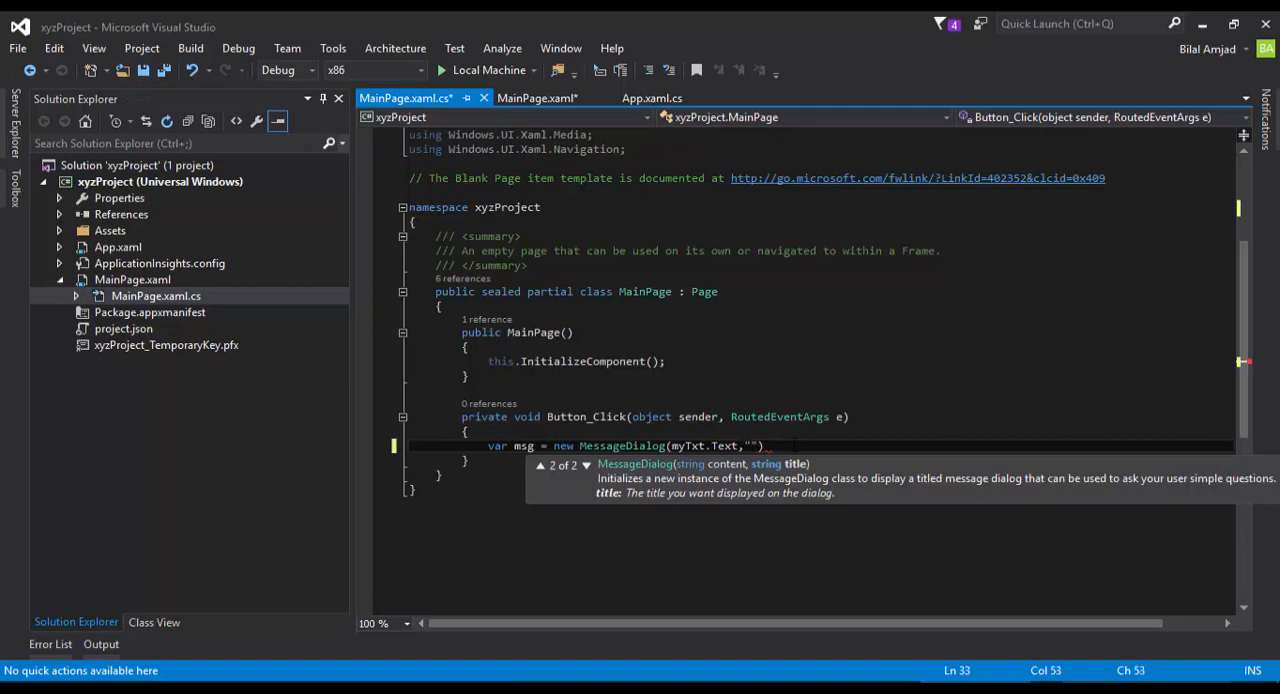
text(Output)
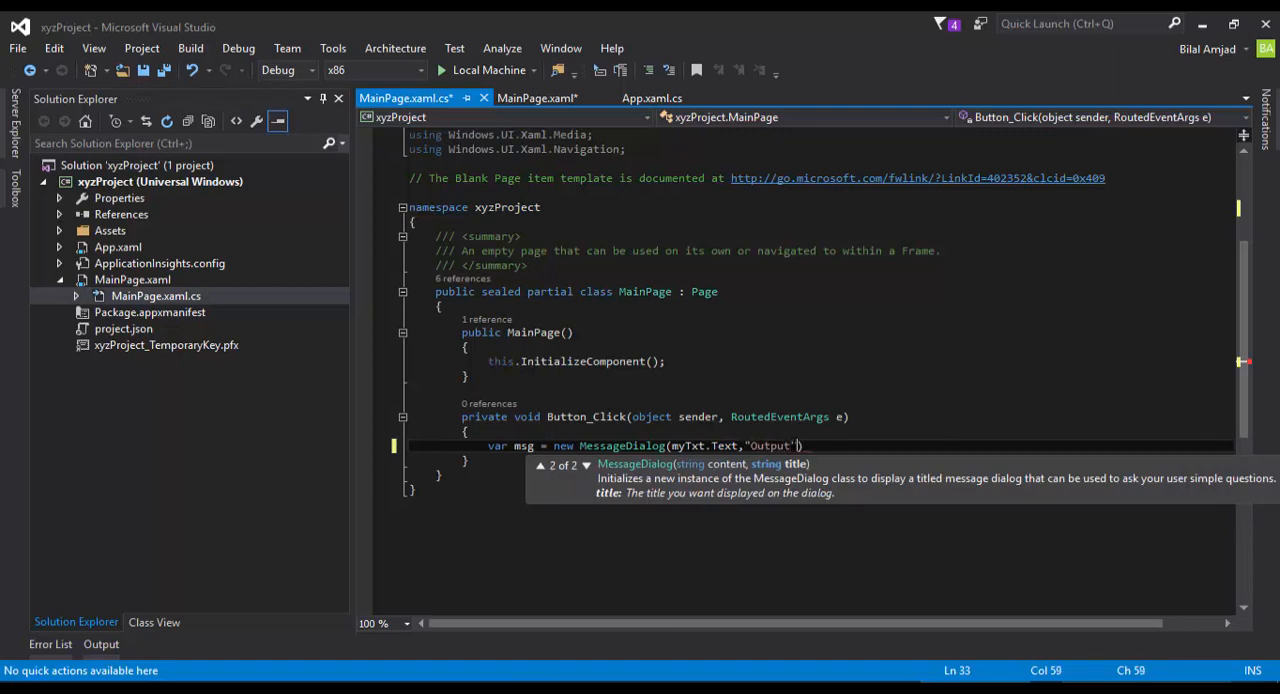
text().sho)
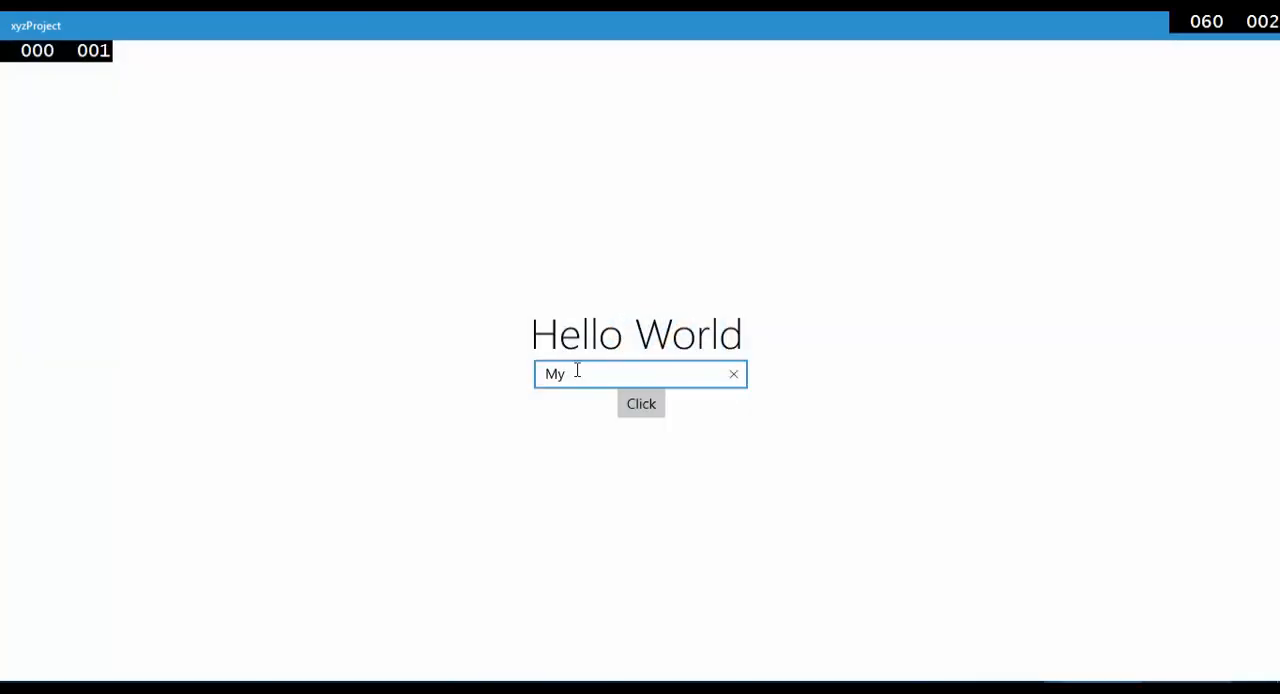
- Show "My Name is Bilal" in the Output dialog via the Click button, then close it
text(Name is Bilal)
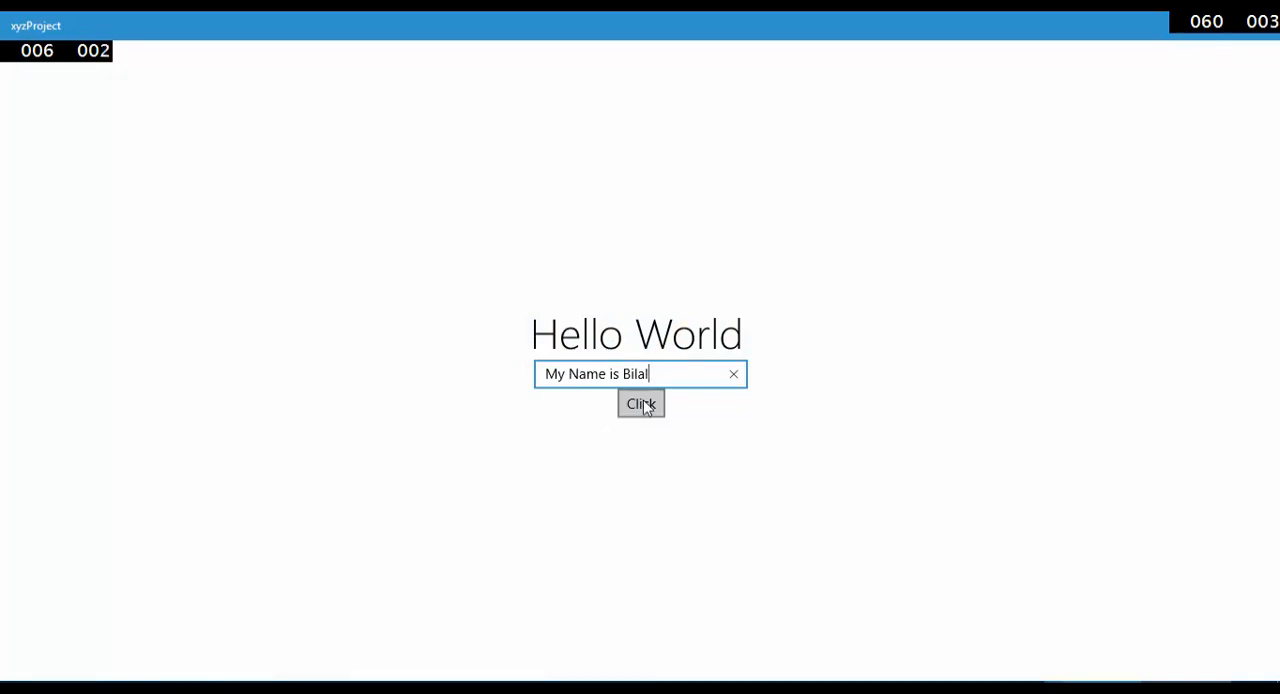
click(640, 404)
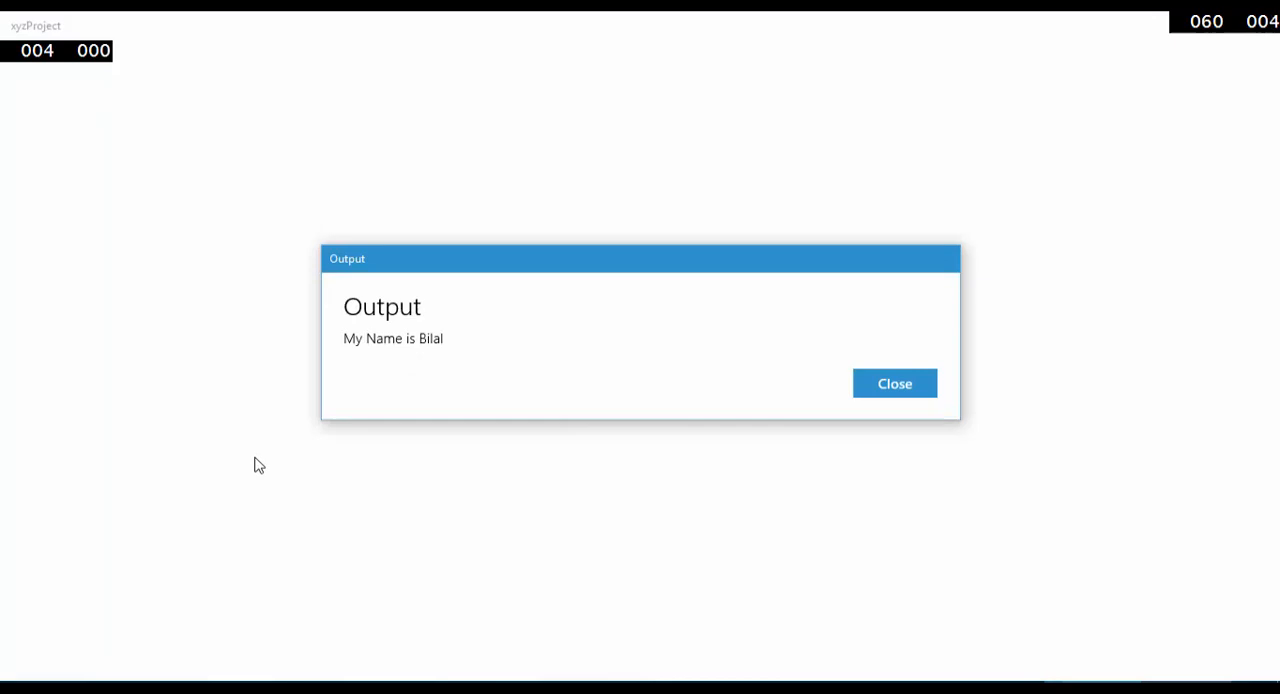
mouse_move(488, 392)
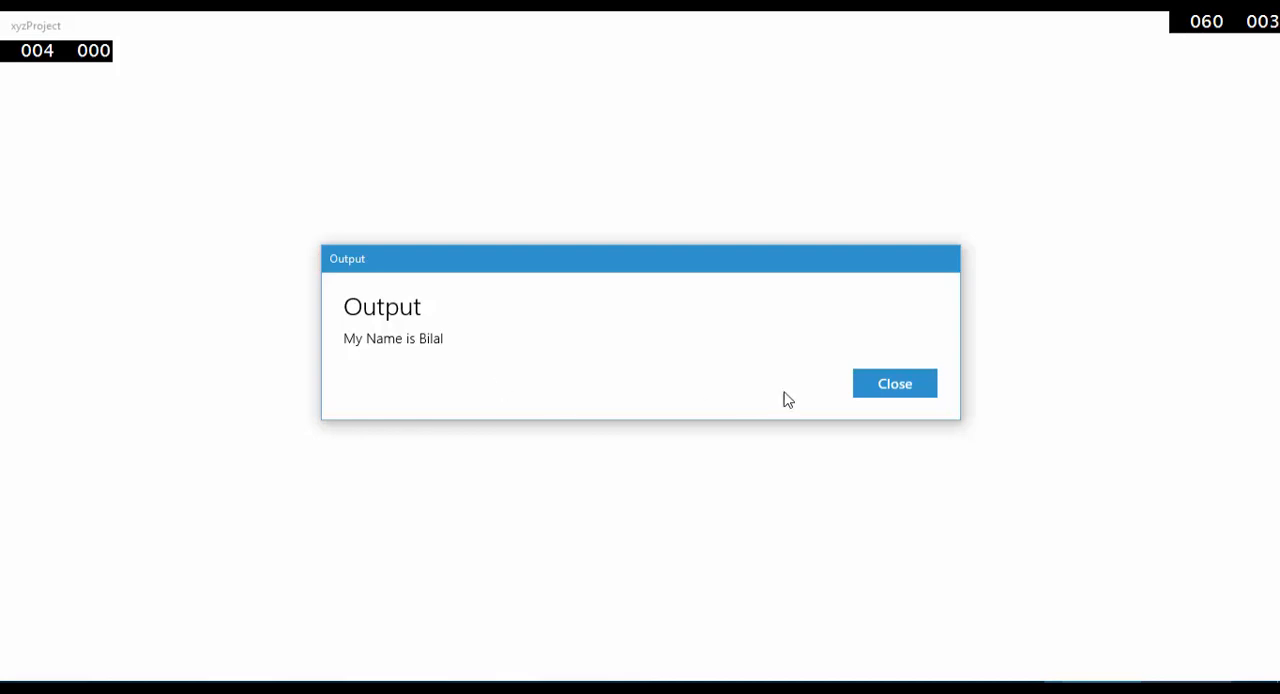
click(894, 384)
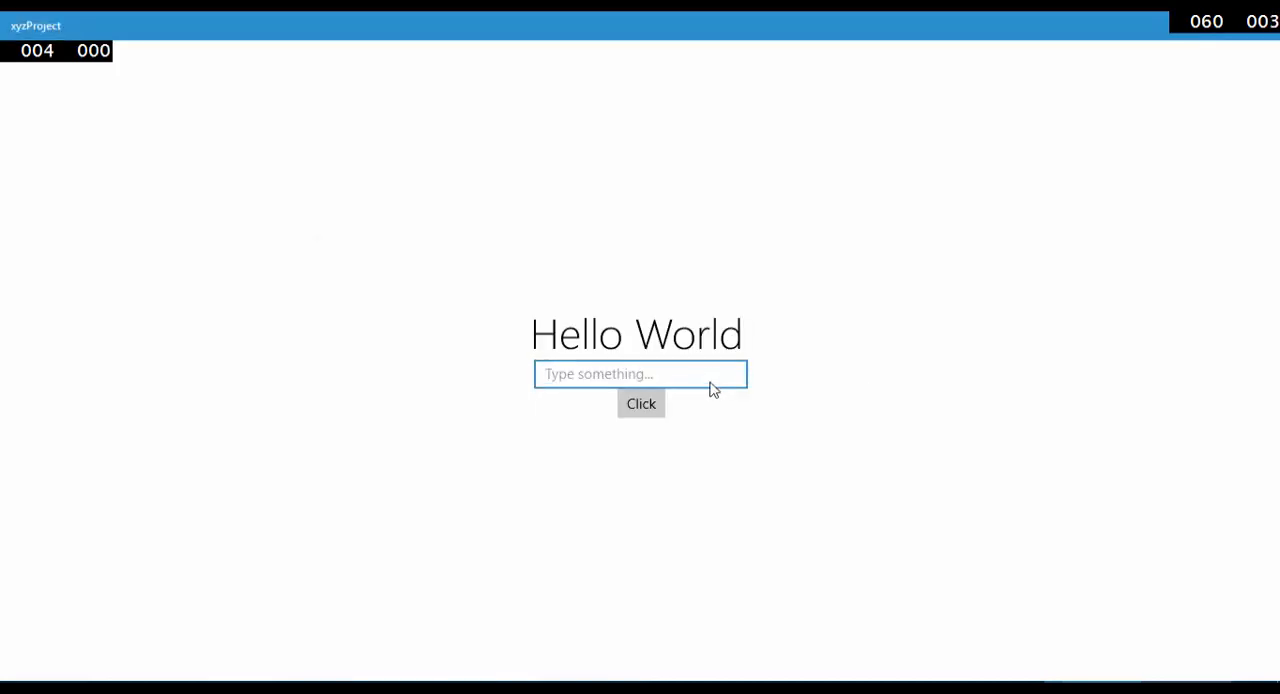
mouse_move(708, 372)
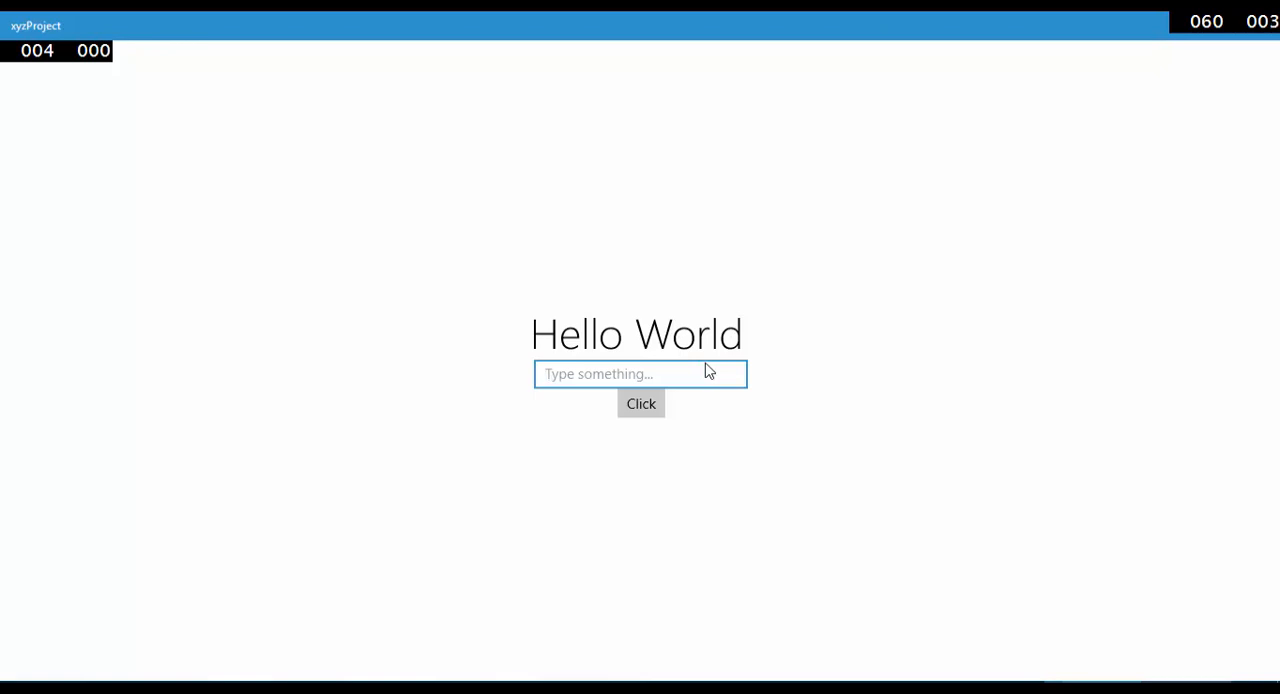
- Enter "a quick brown fox jumps over a" into the app's empty text box
click(640, 372)
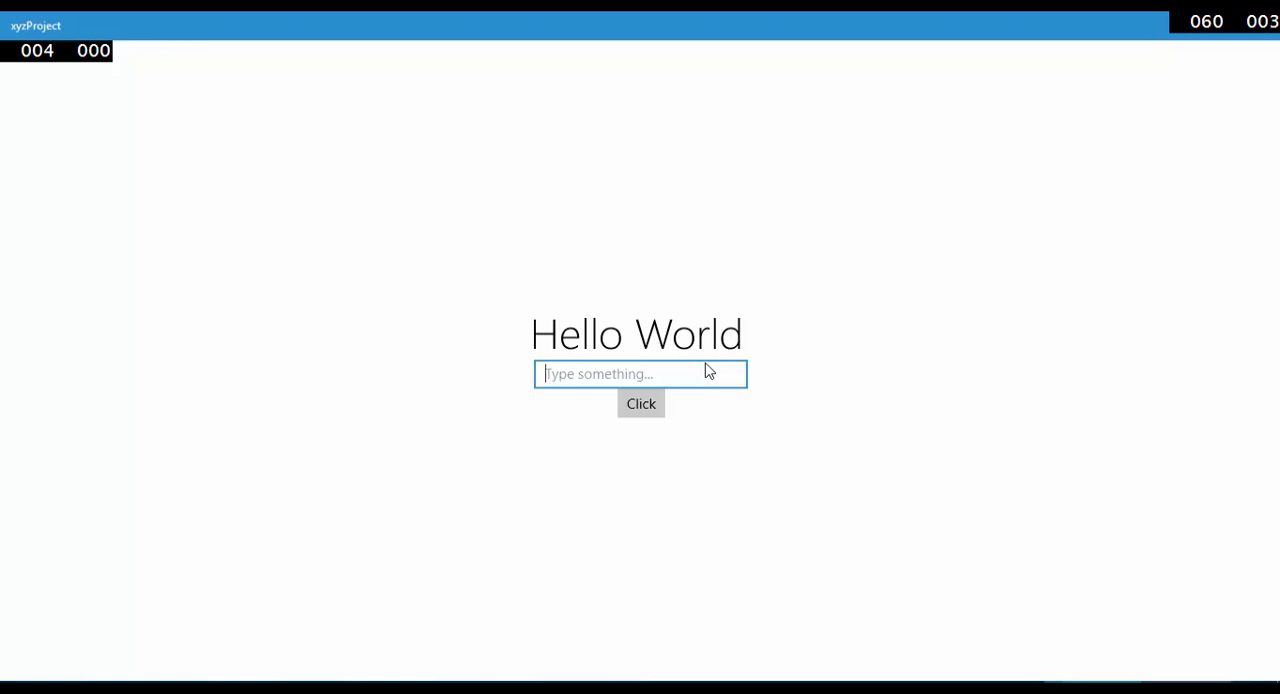
text(sm)
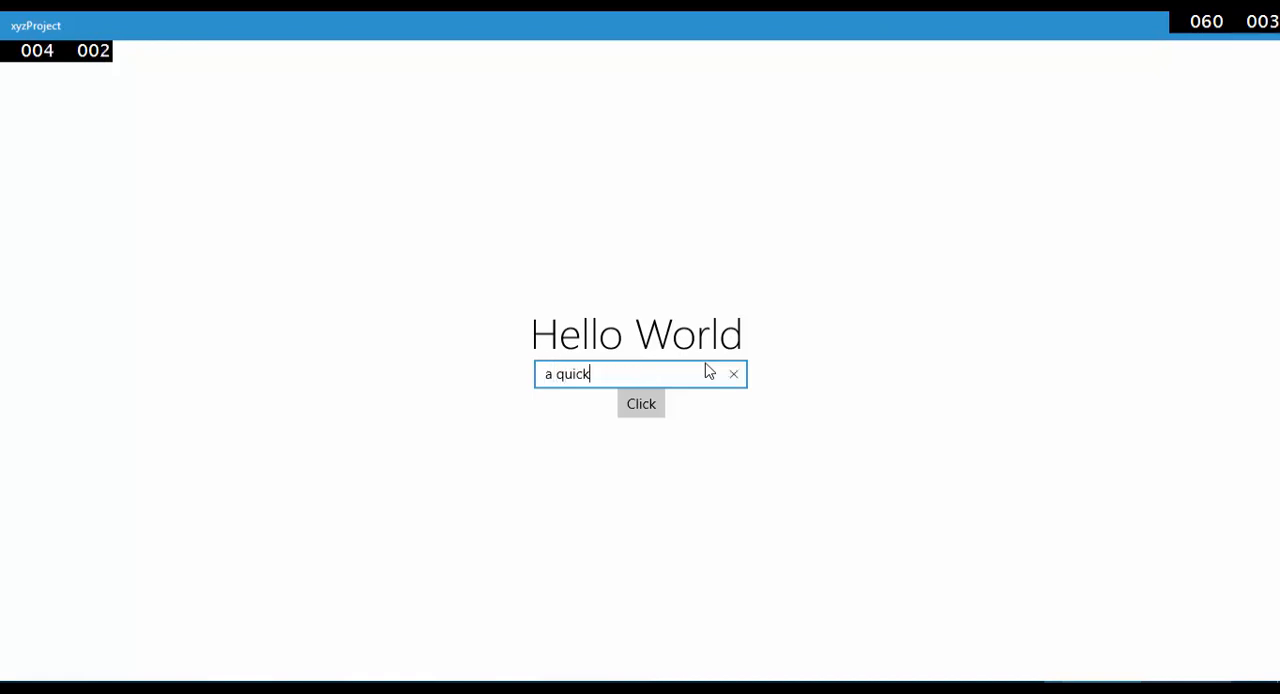
text(brown)
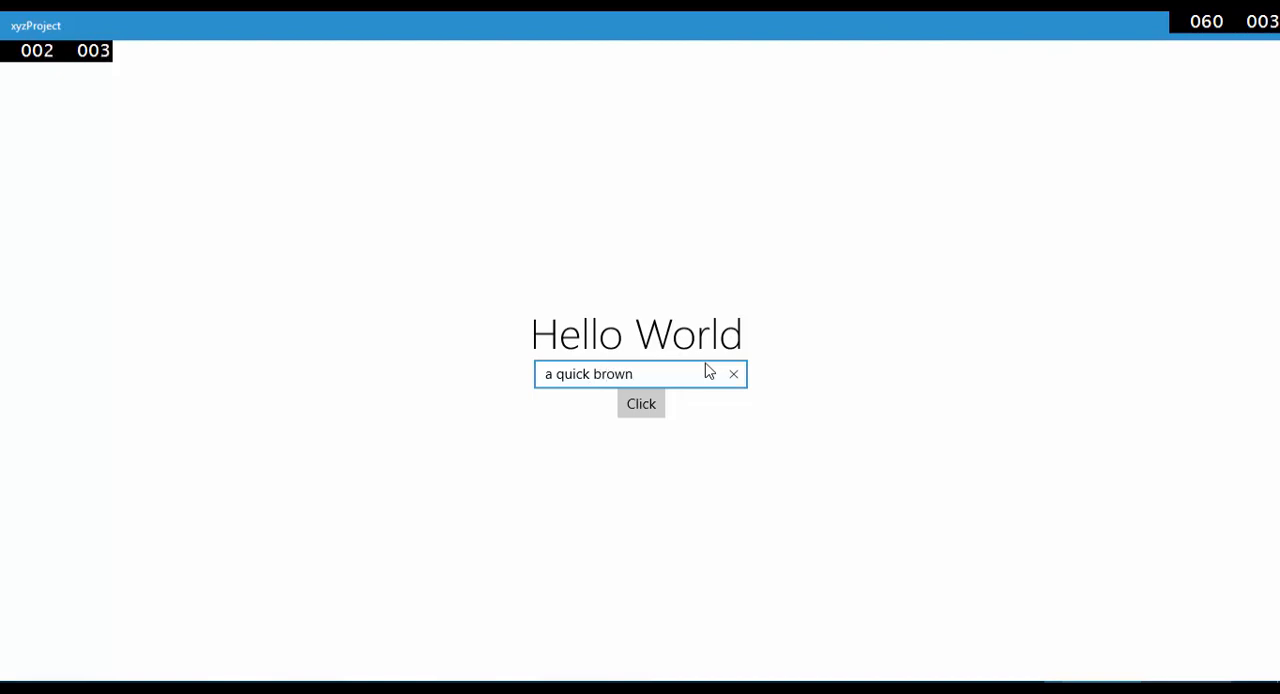
text(fox j)
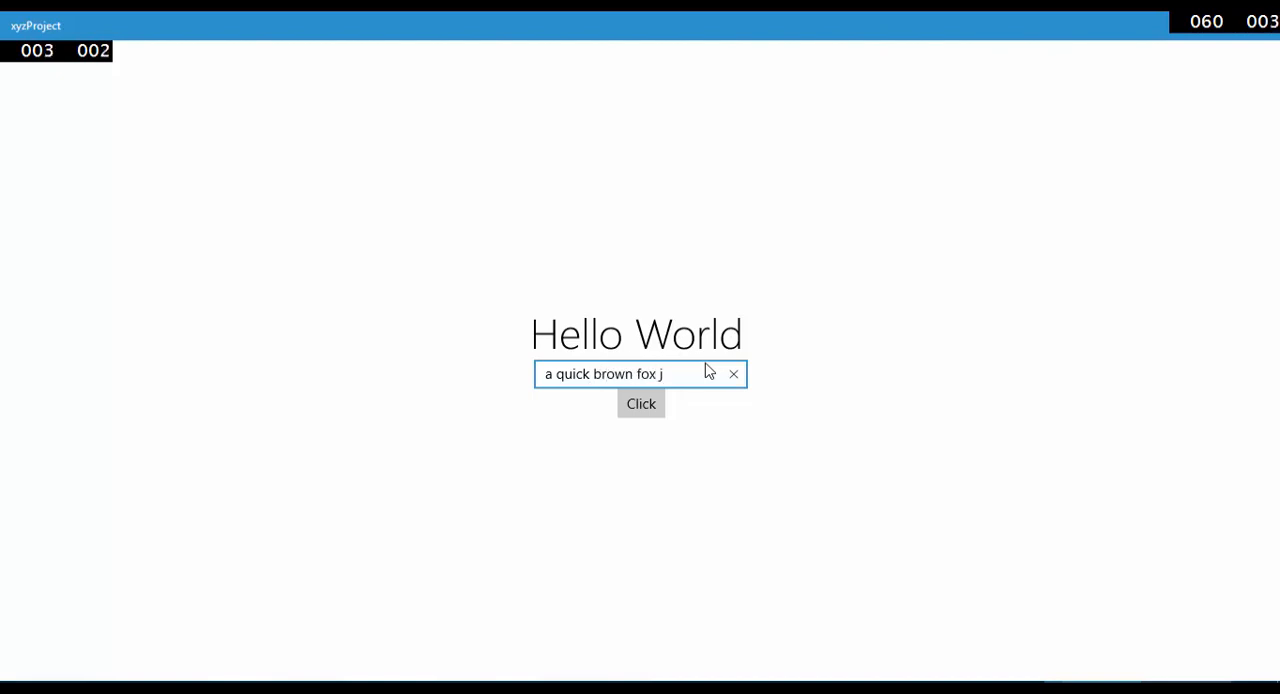
text(umps over a)
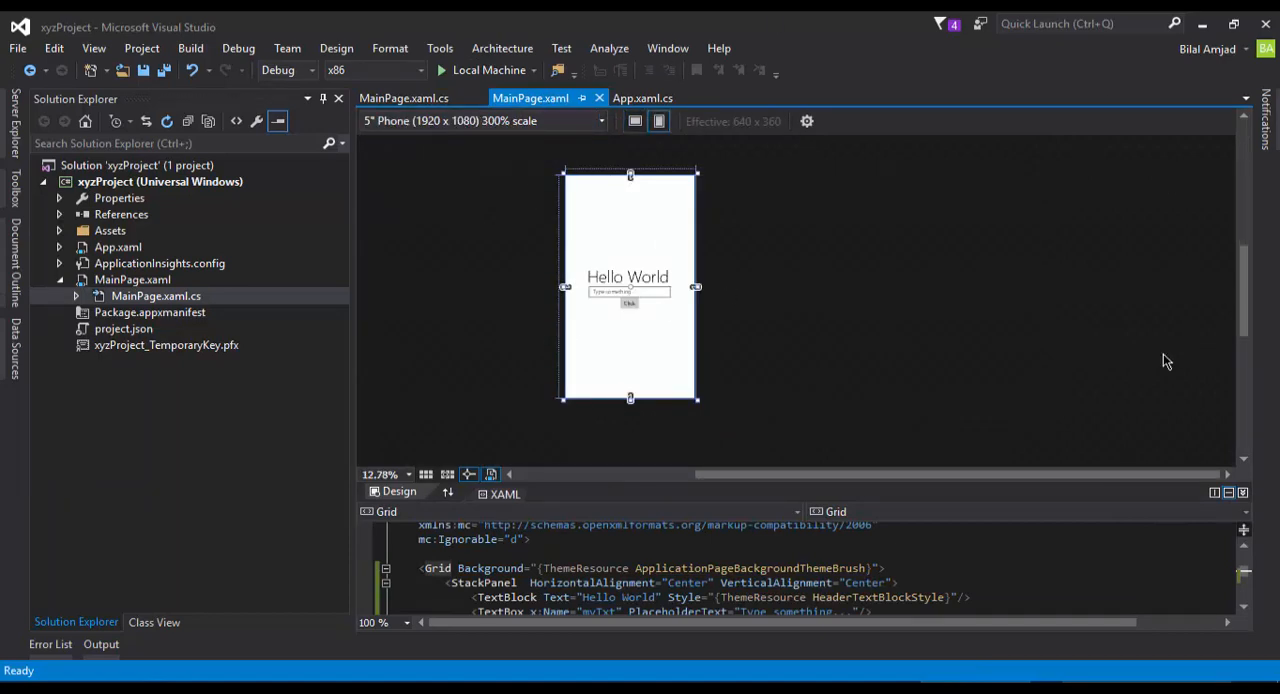
mouse_move(572, 228)
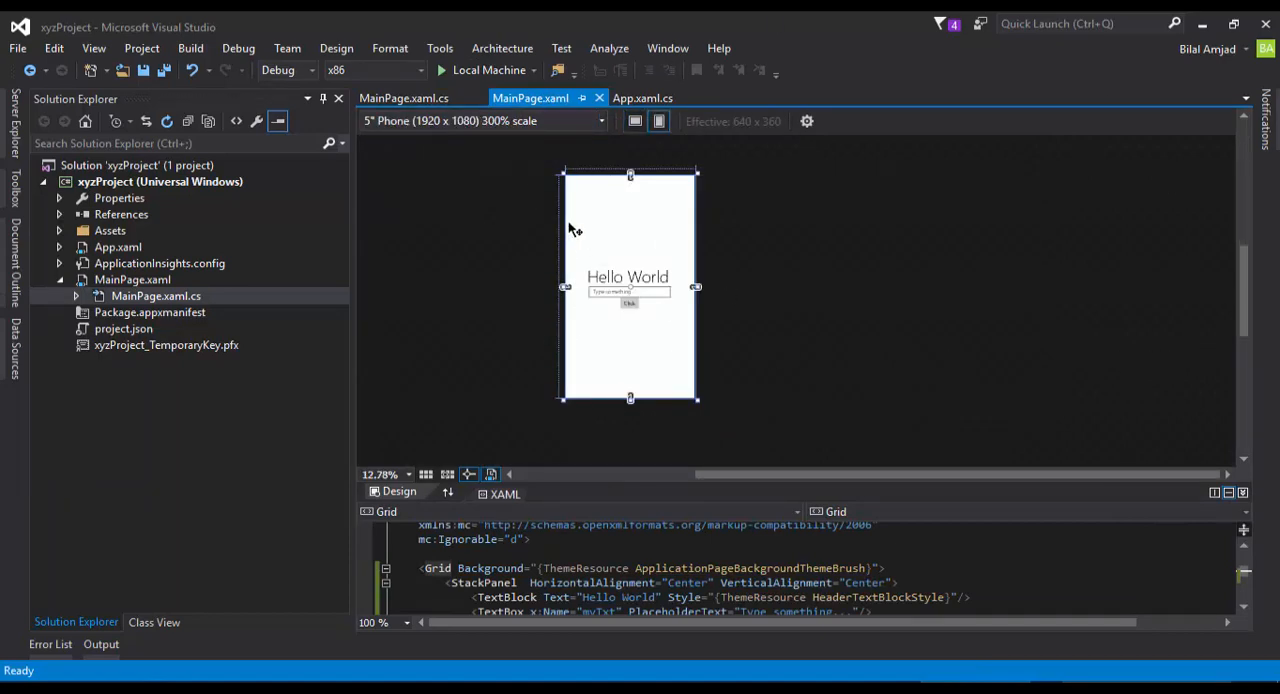
mouse_move(900, 264)
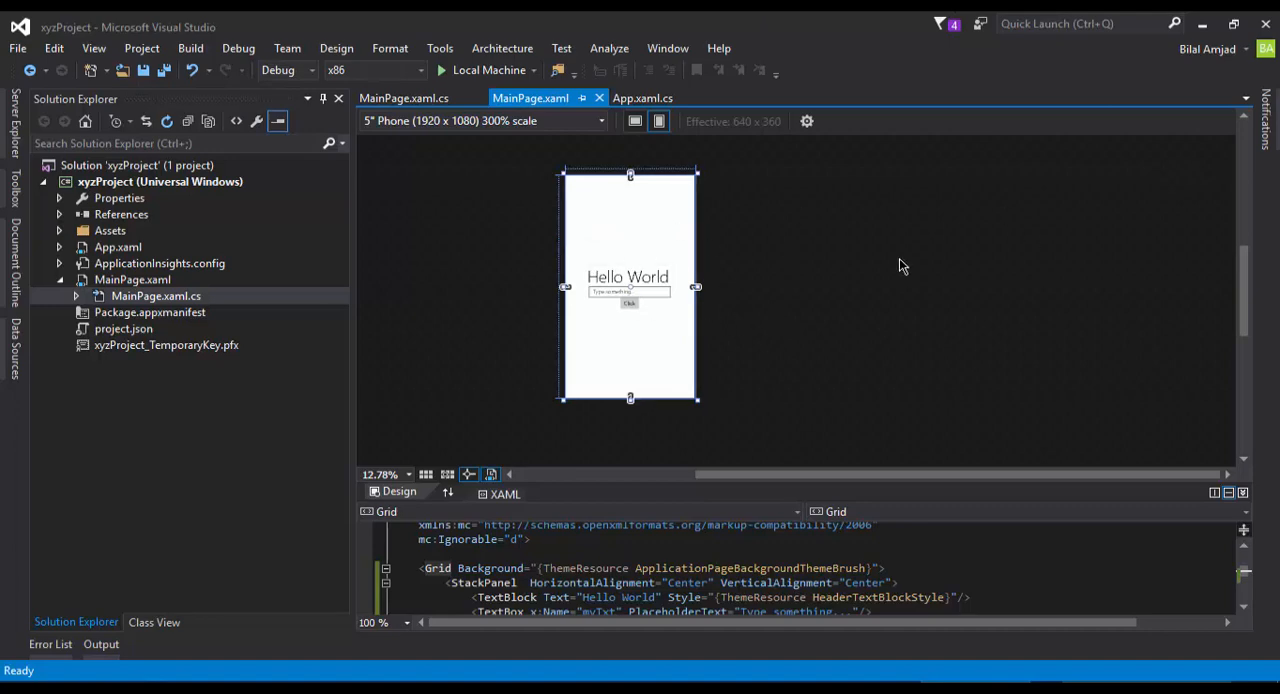
mouse_move(708, 356)
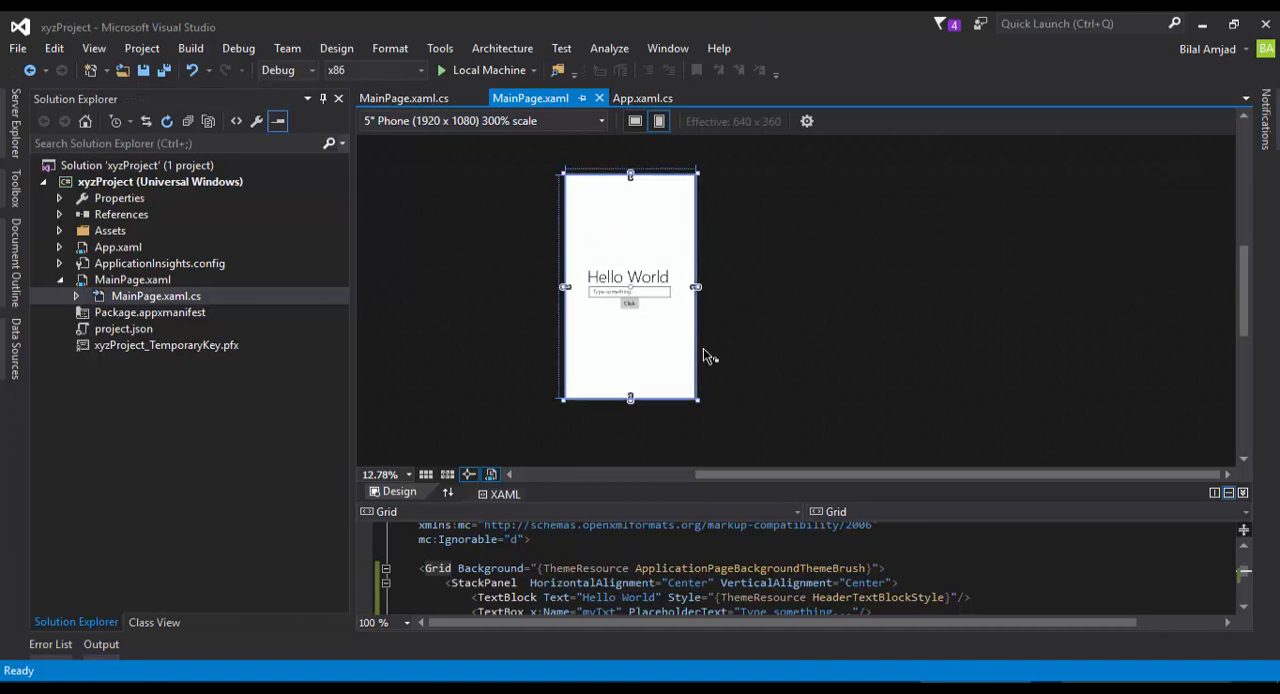